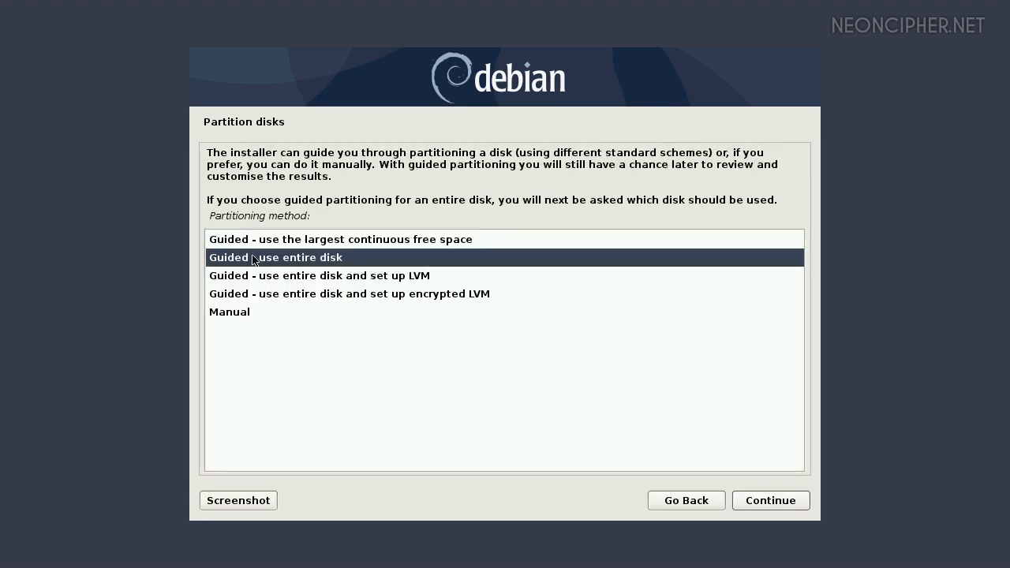
{"action": "mouse_move", "coordinate": [353, 262]}
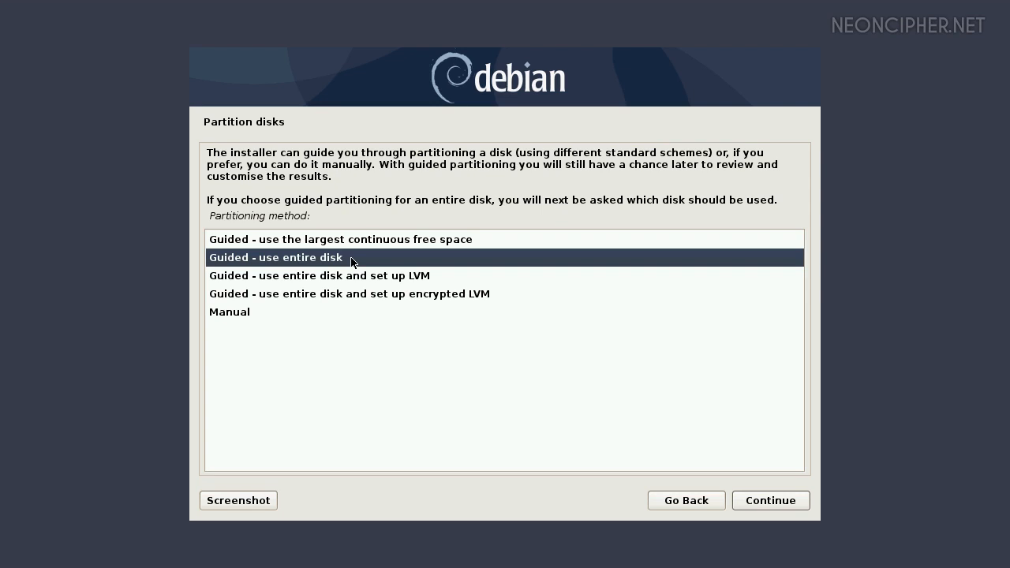
Step: Guided-partition the whole 536.9 GB sda disk with all files in one partition
{"action": "left_click", "coordinate": [770, 500]}
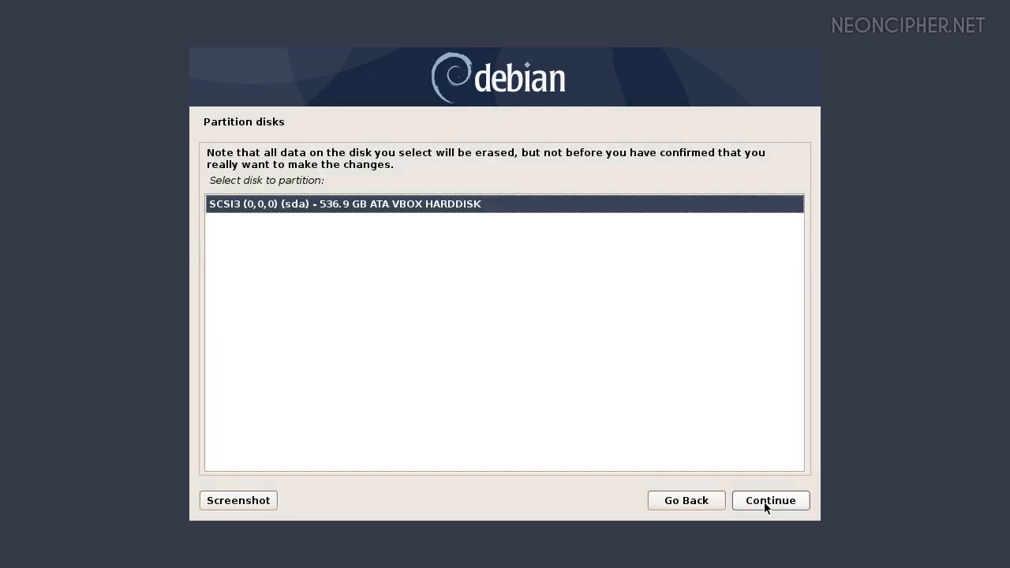
{"action": "left_click", "coordinate": [770, 501]}
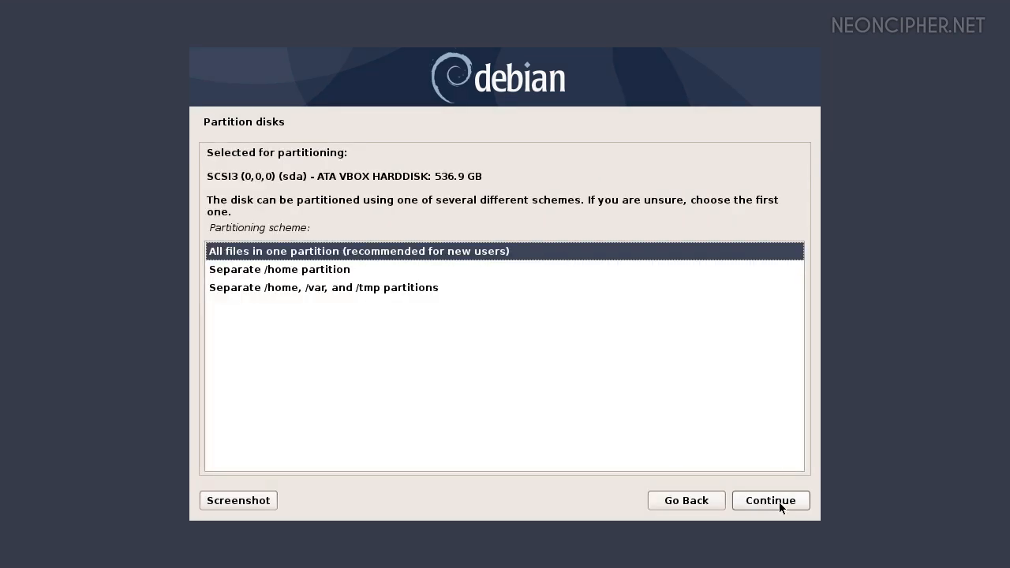
{"action": "left_click", "coordinate": [771, 501]}
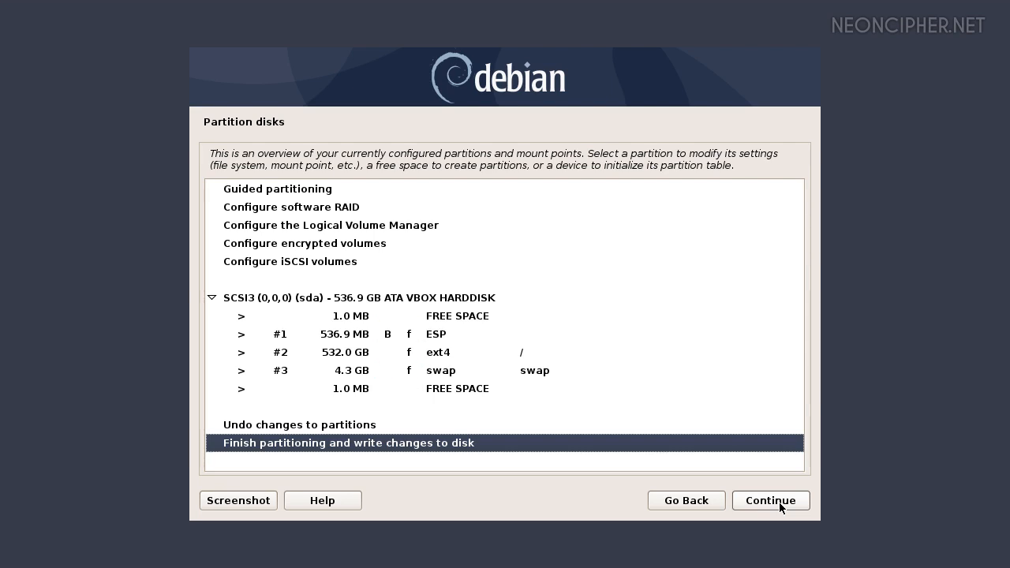
{"action": "left_click", "coordinate": [770, 500]}
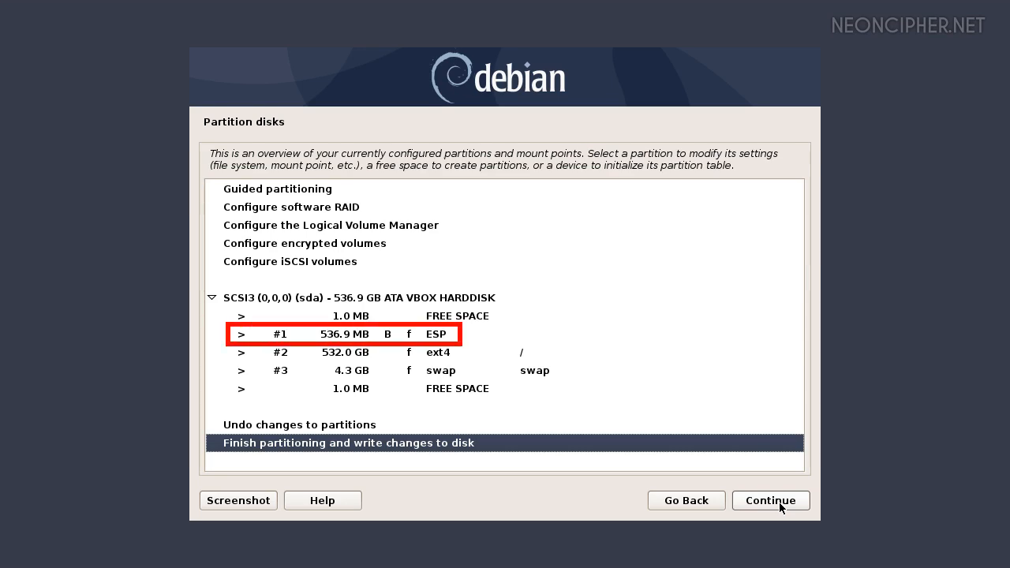
{"action": "left_click", "coordinate": [771, 500]}
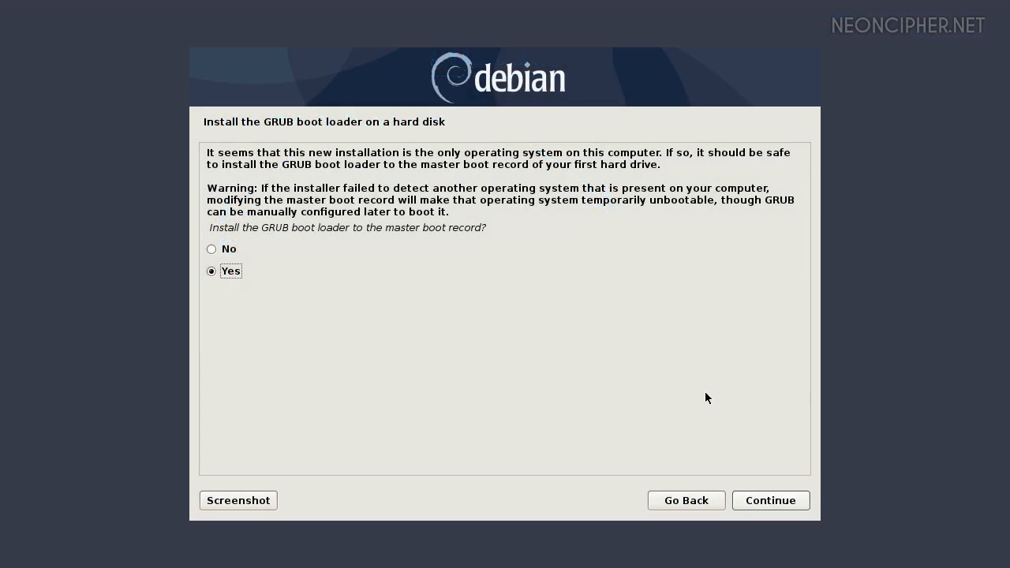
{"action": "mouse_move", "coordinate": [770, 501]}
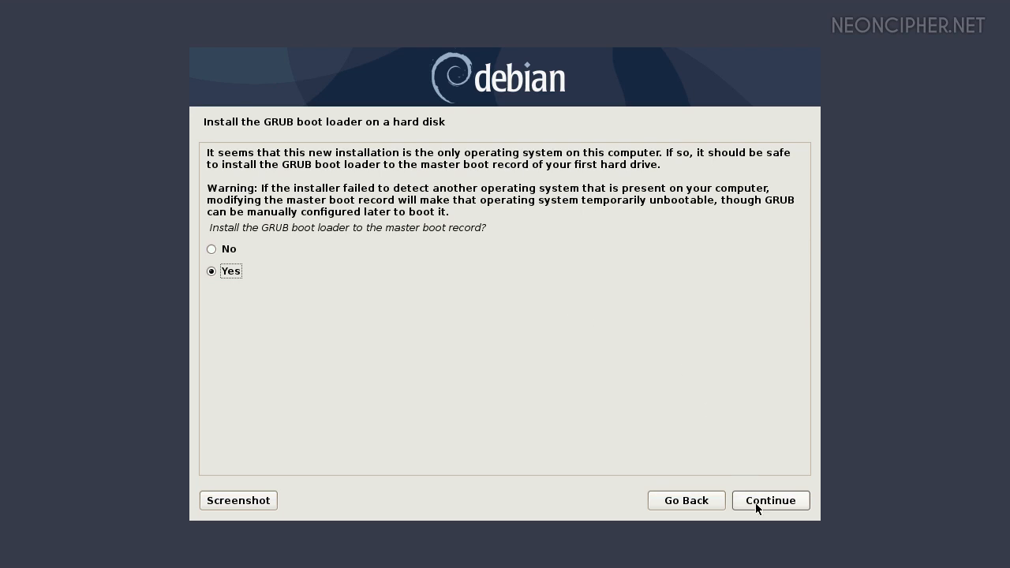
{"action": "left_click", "coordinate": [770, 501]}
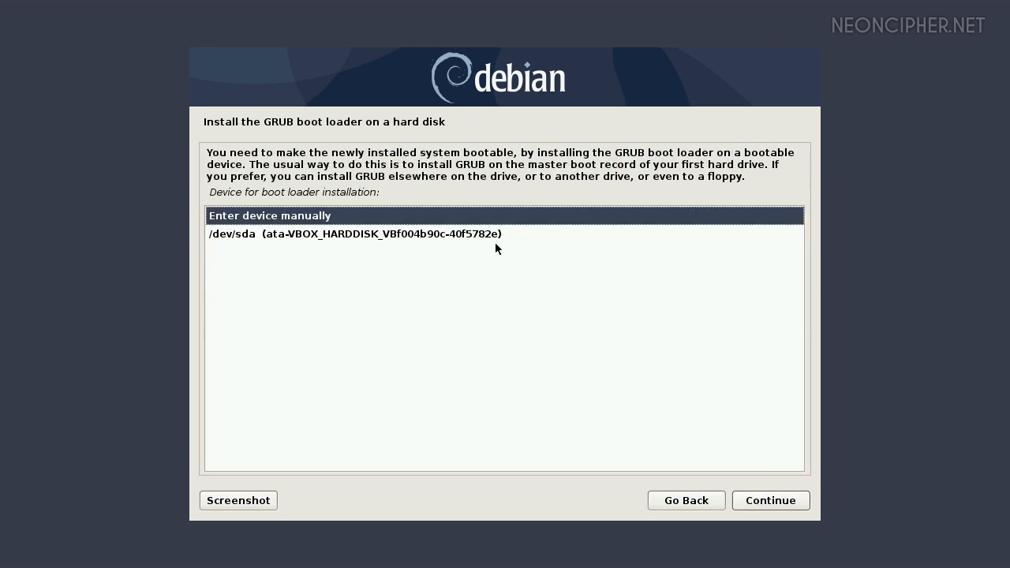
{"action": "left_click", "coordinate": [770, 501]}
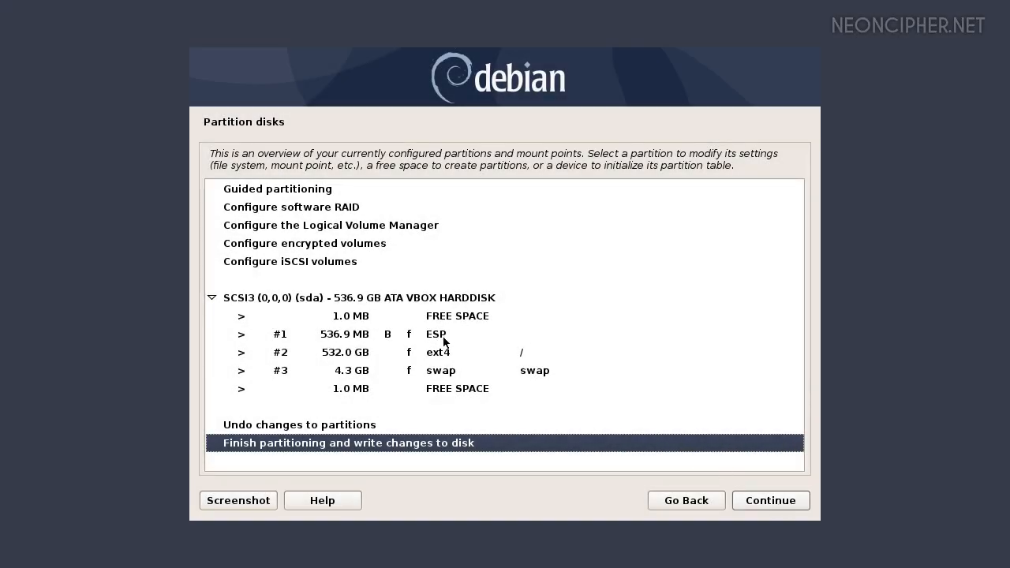
Step: Delete the swap partition from the overview, leaving the ESP and 536.3 GB free
{"action": "left_click", "coordinate": [436, 335]}
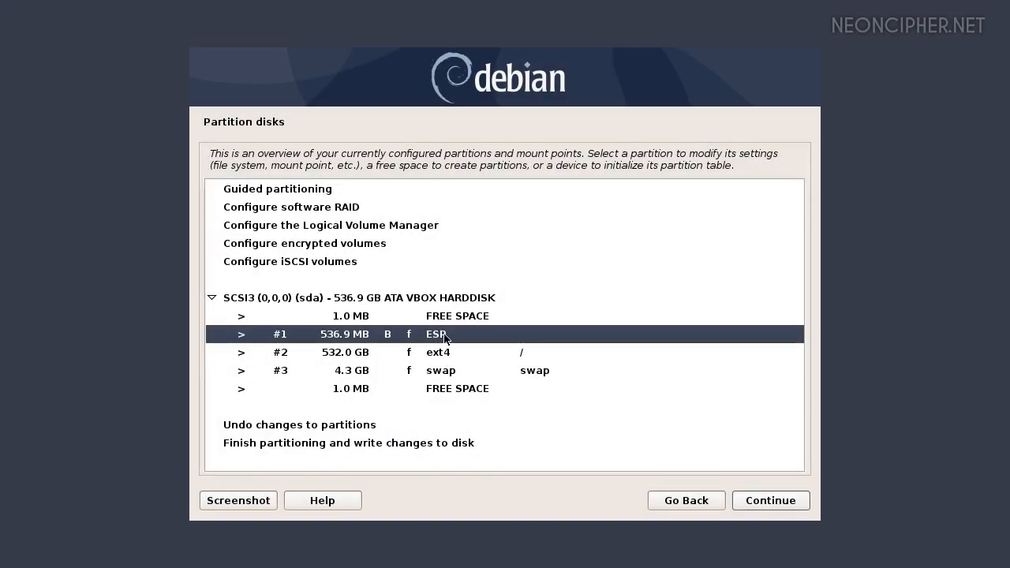
{"action": "mouse_move", "coordinate": [299, 340]}
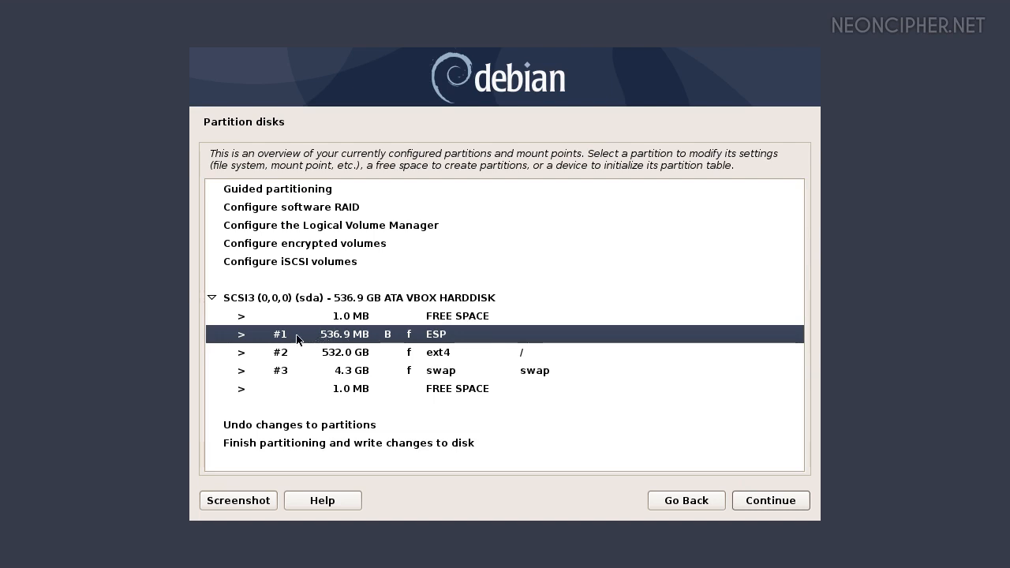
{"action": "mouse_move", "coordinate": [385, 339]}
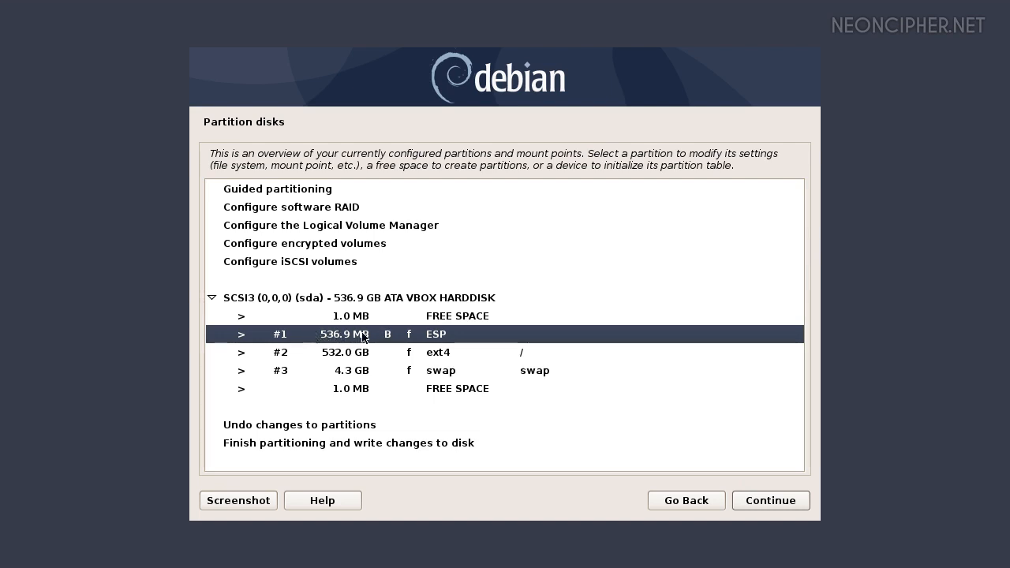
{"action": "mouse_move", "coordinate": [543, 338]}
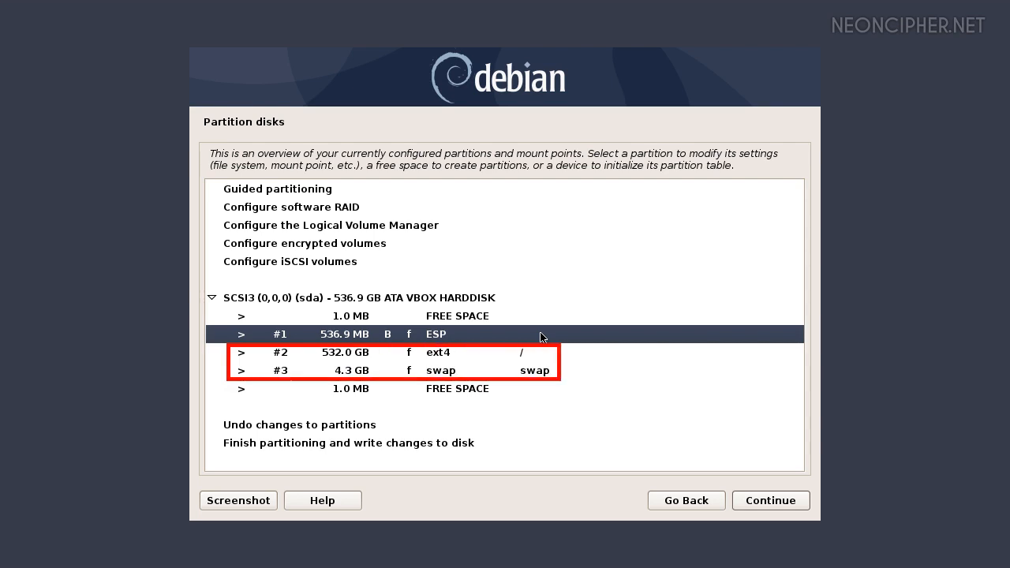
{"action": "left_click", "coordinate": [440, 370]}
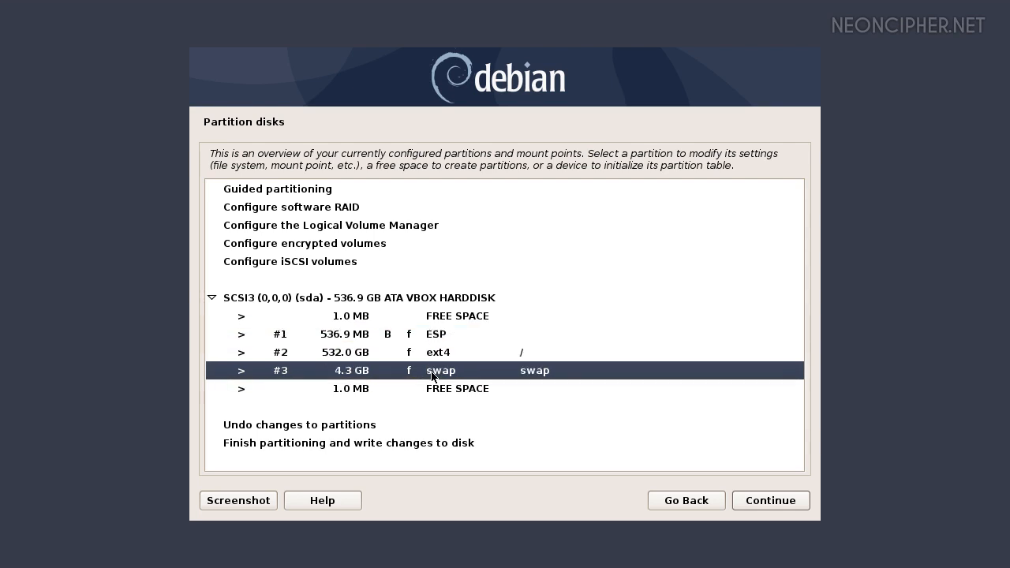
{"action": "left_click", "coordinate": [440, 370]}
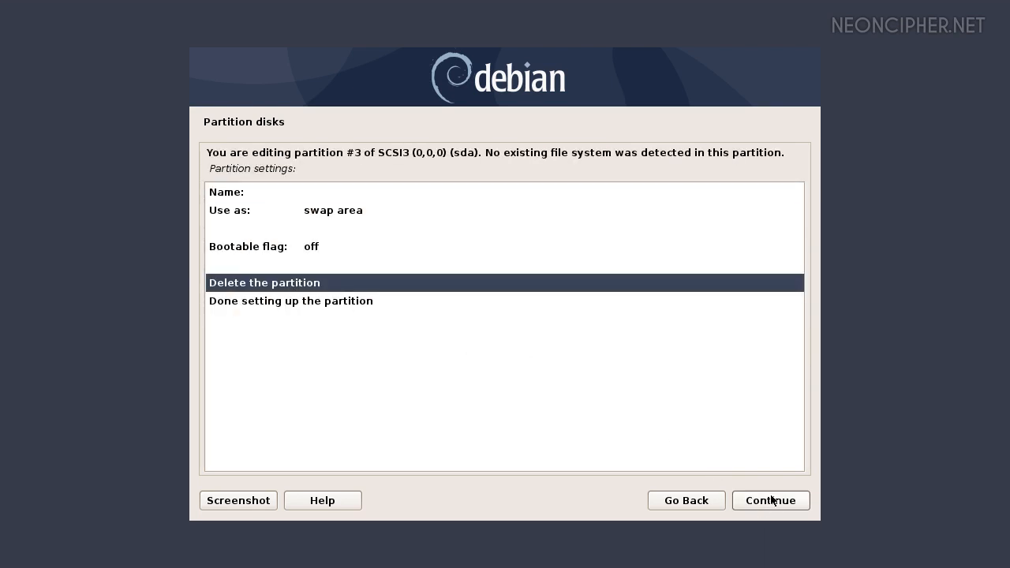
{"action": "left_click", "coordinate": [771, 501]}
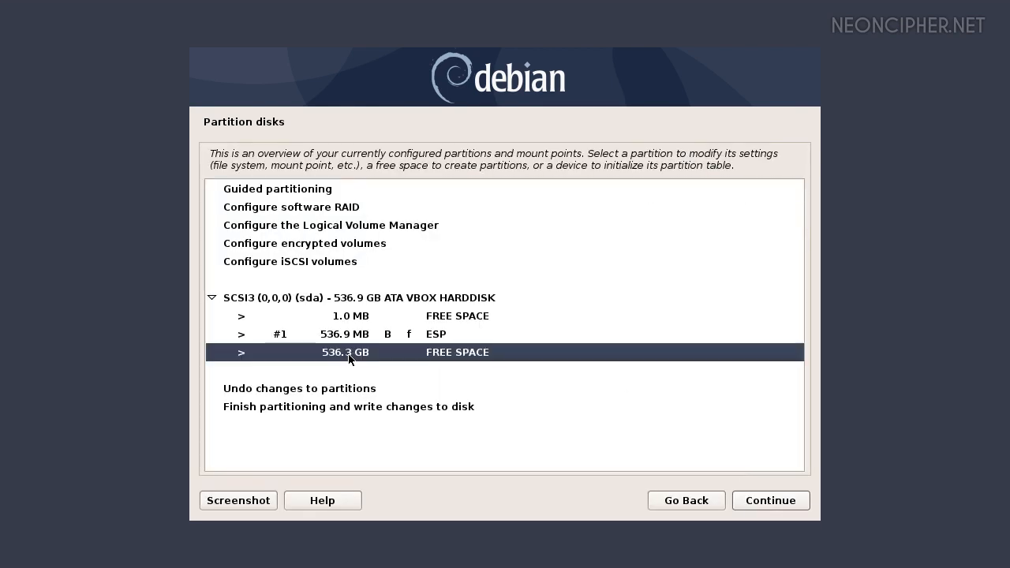
{"action": "mouse_move", "coordinate": [529, 360]}
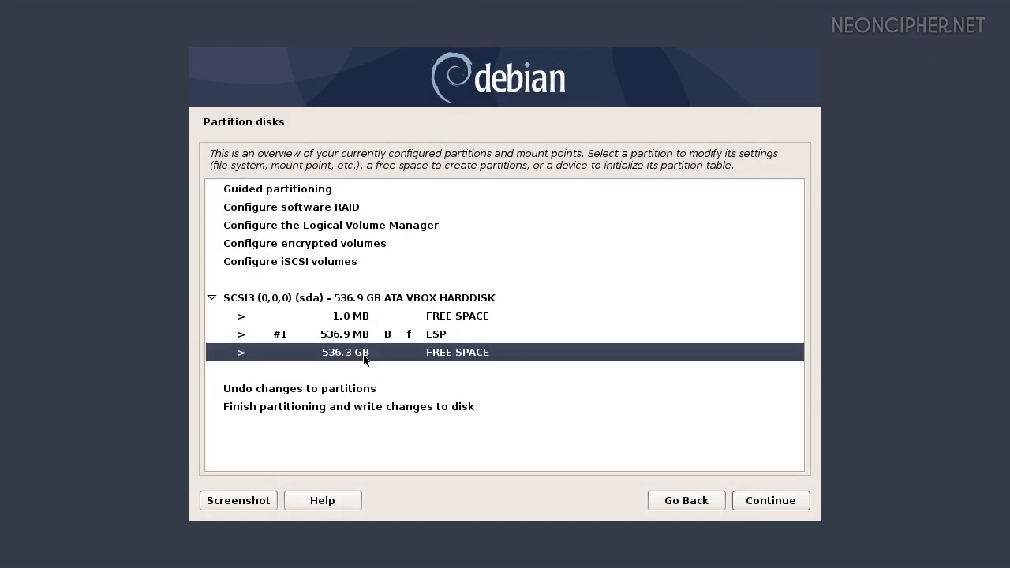
Step: Create a new 30 GB partition at the beginning of the 536.3 GB free space
{"action": "left_click", "coordinate": [363, 352]}
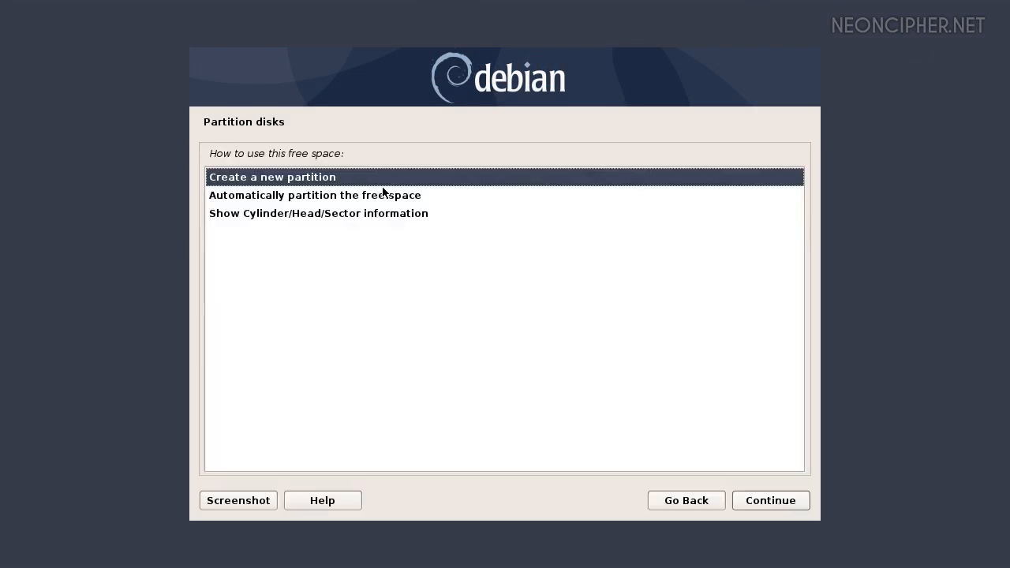
{"action": "left_click", "coordinate": [770, 501]}
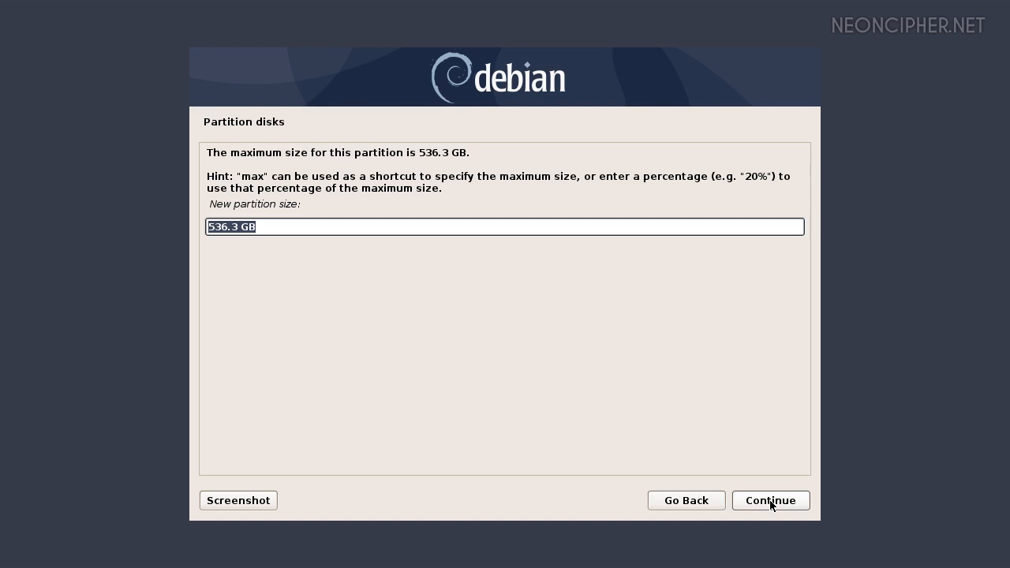
{"action": "type", "text": "30"}
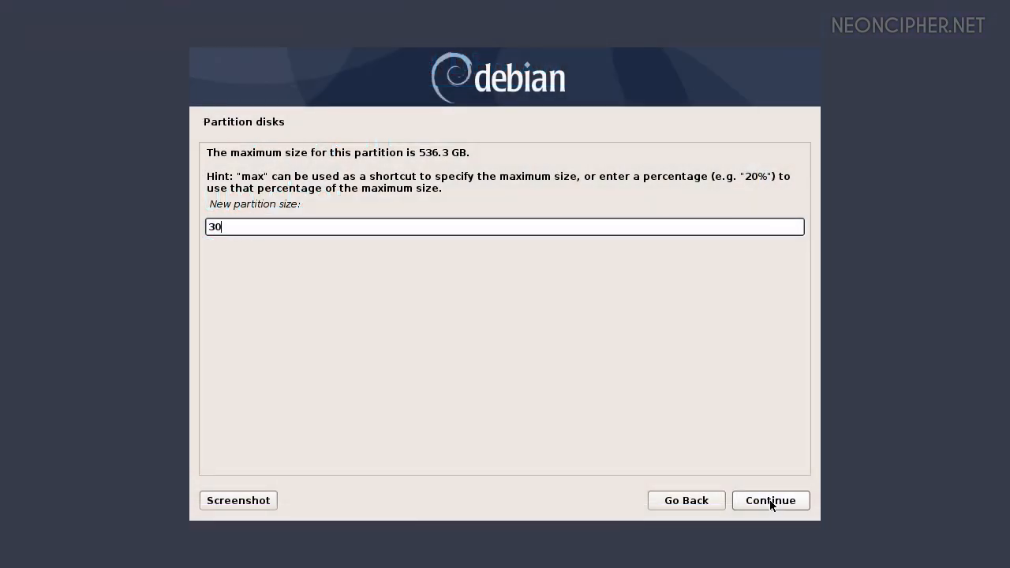
{"action": "type", "text": "GB"}
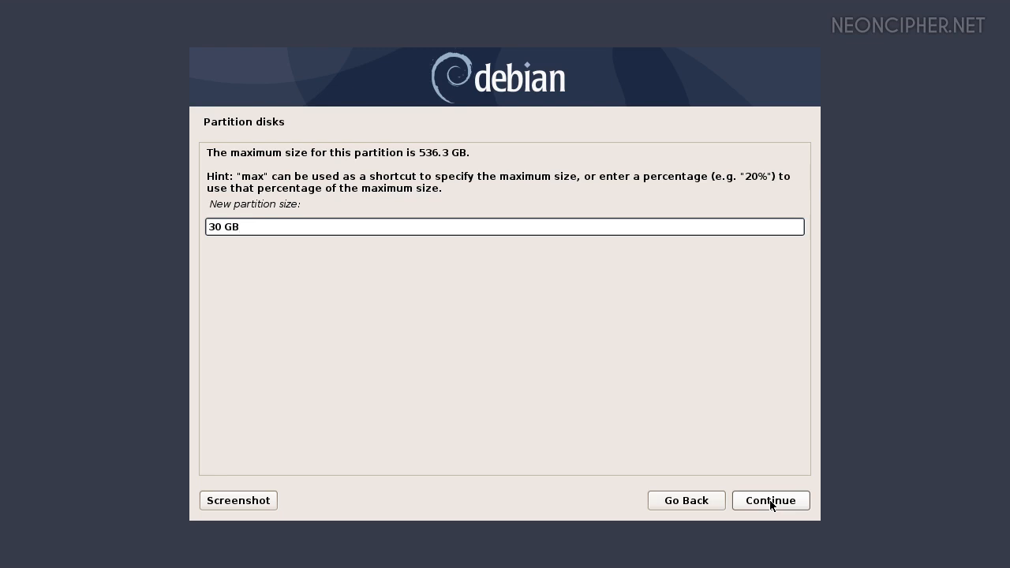
{"action": "left_click", "coordinate": [771, 501]}
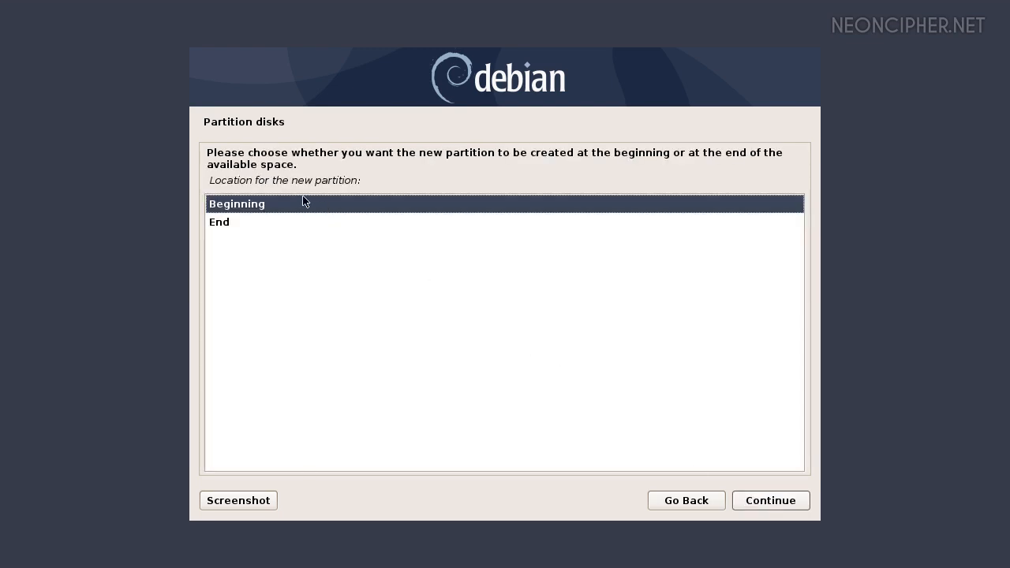
{"action": "mouse_move", "coordinate": [272, 208]}
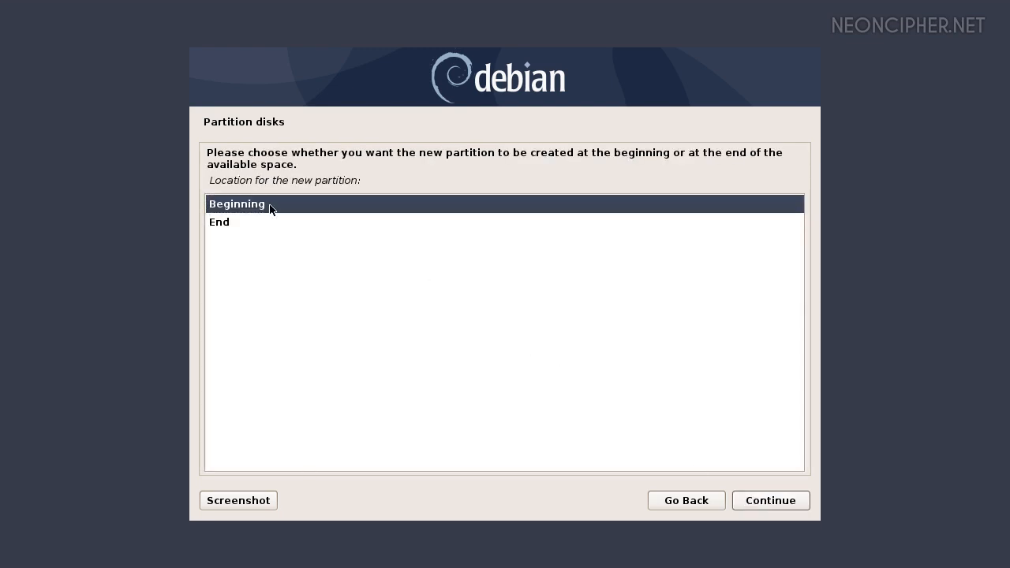
{"action": "left_click", "coordinate": [770, 500]}
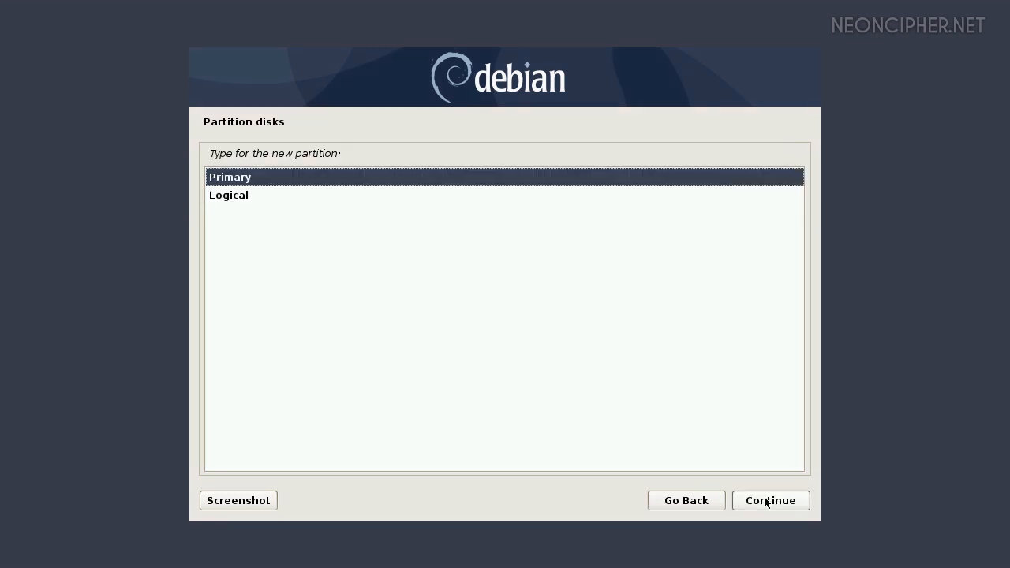
{"action": "mouse_move", "coordinate": [387, 193]}
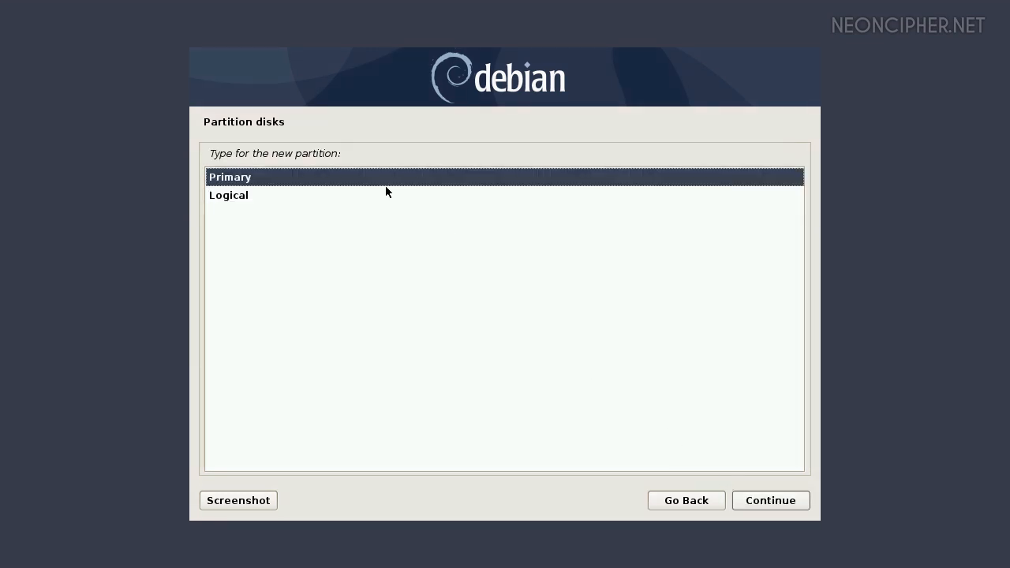
{"action": "mouse_move", "coordinate": [251, 180]}
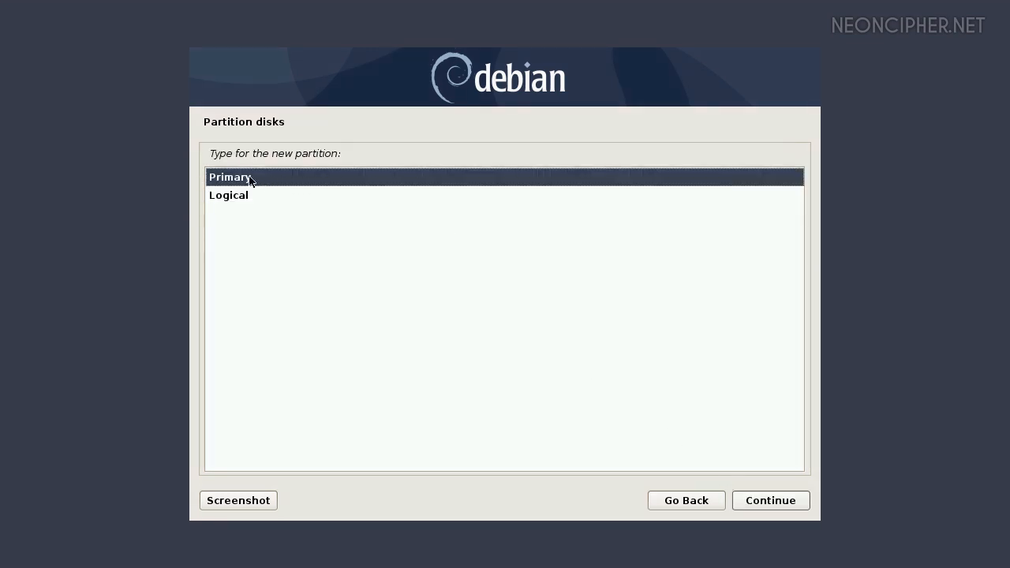
{"action": "mouse_move", "coordinate": [316, 183]}
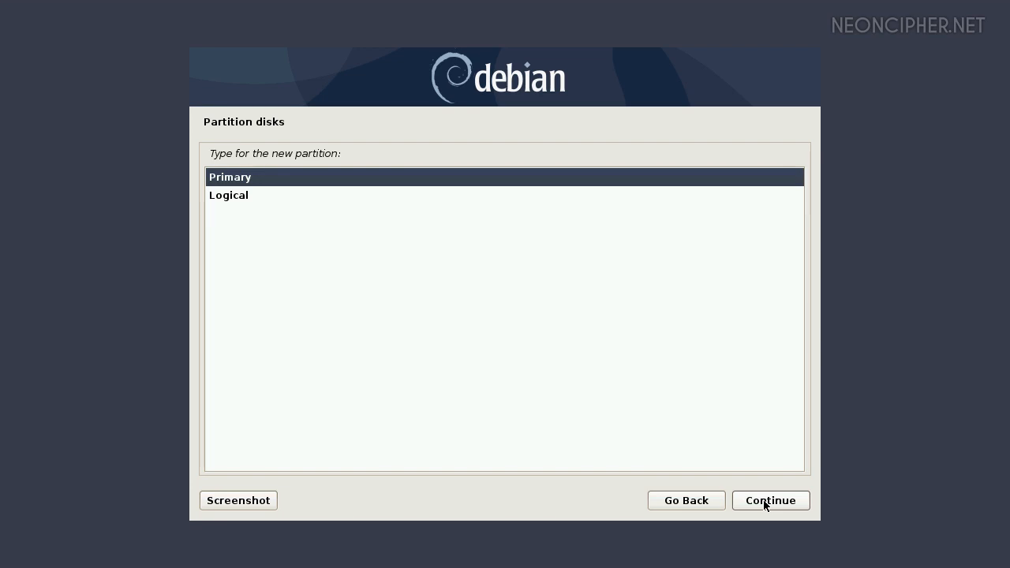
Step: Make the new 30 GB partition a primary partition, proposed as ext4 at /
{"action": "left_click", "coordinate": [771, 500]}
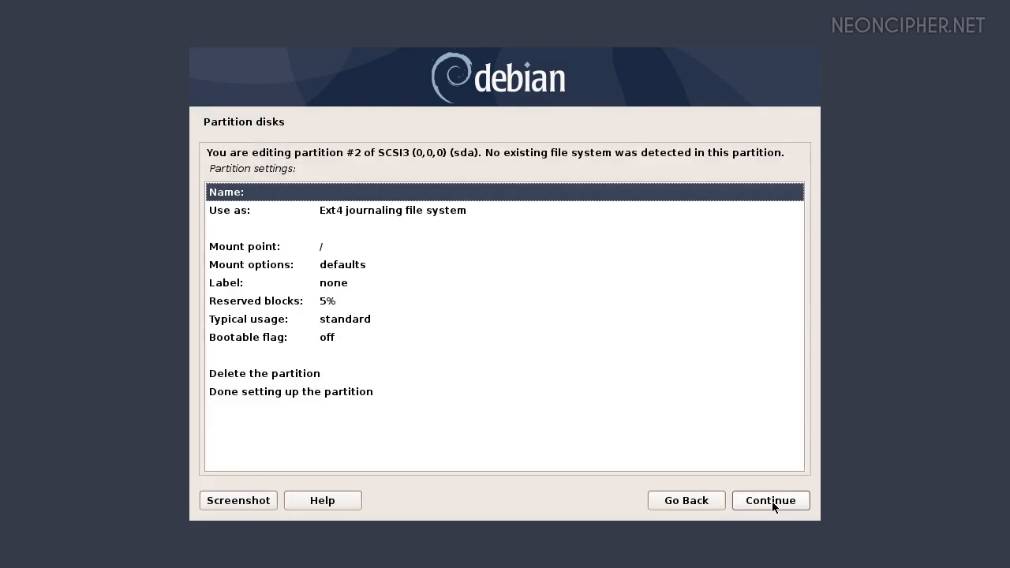
{"action": "mouse_move", "coordinate": [265, 194]}
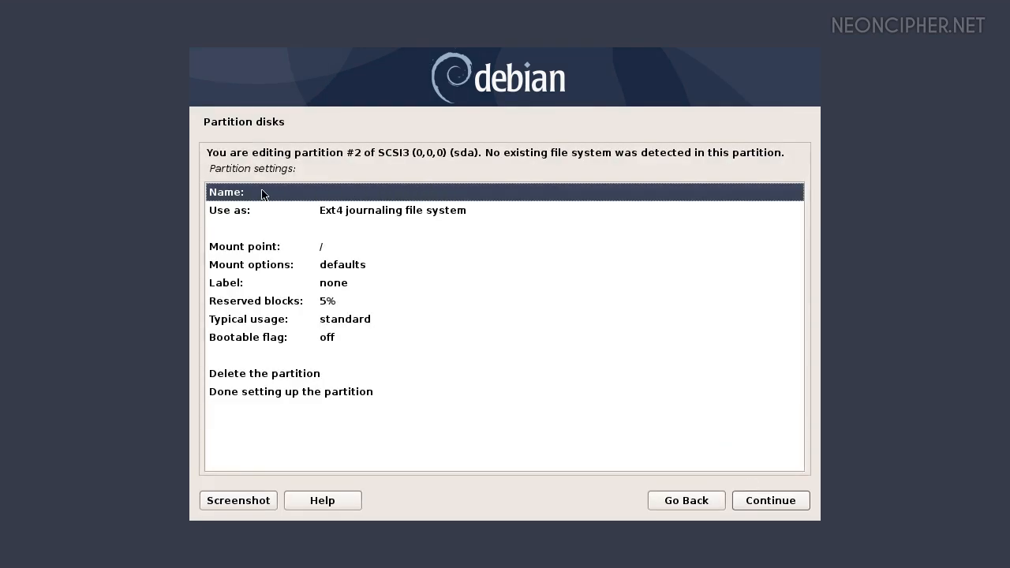
{"action": "mouse_move", "coordinate": [423, 198]}
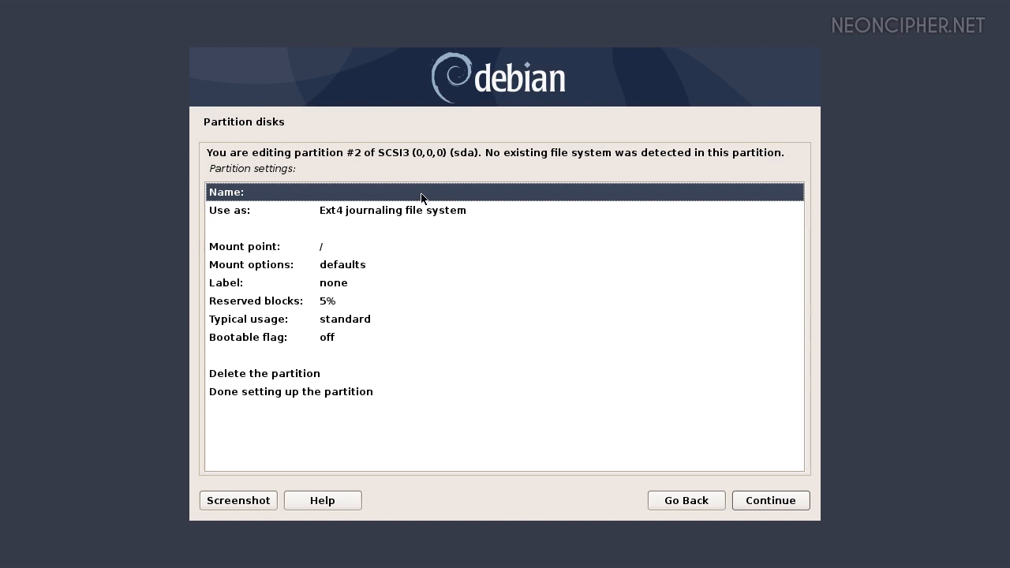
{"action": "mouse_move", "coordinate": [487, 216]}
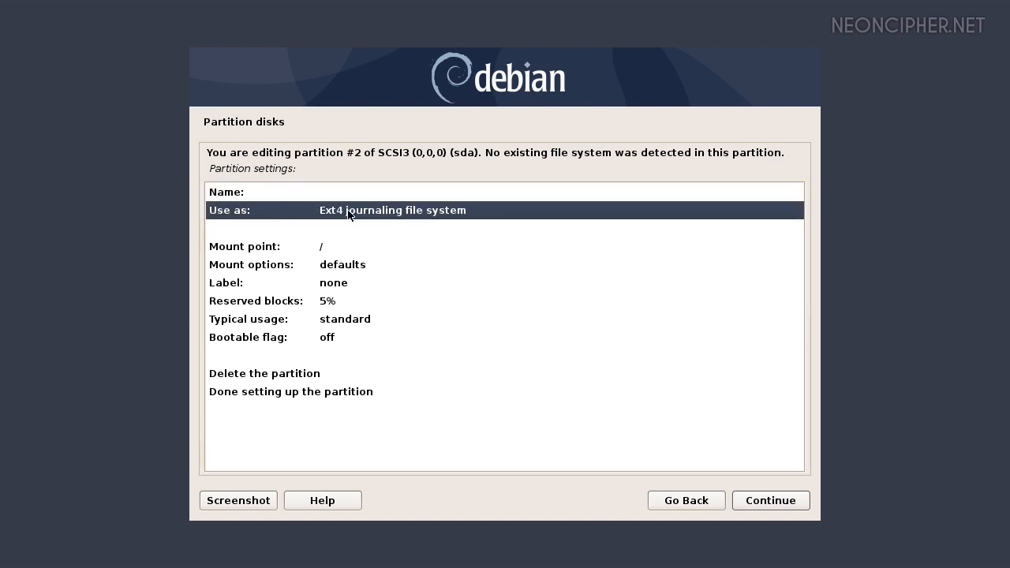
{"action": "mouse_move", "coordinate": [508, 218]}
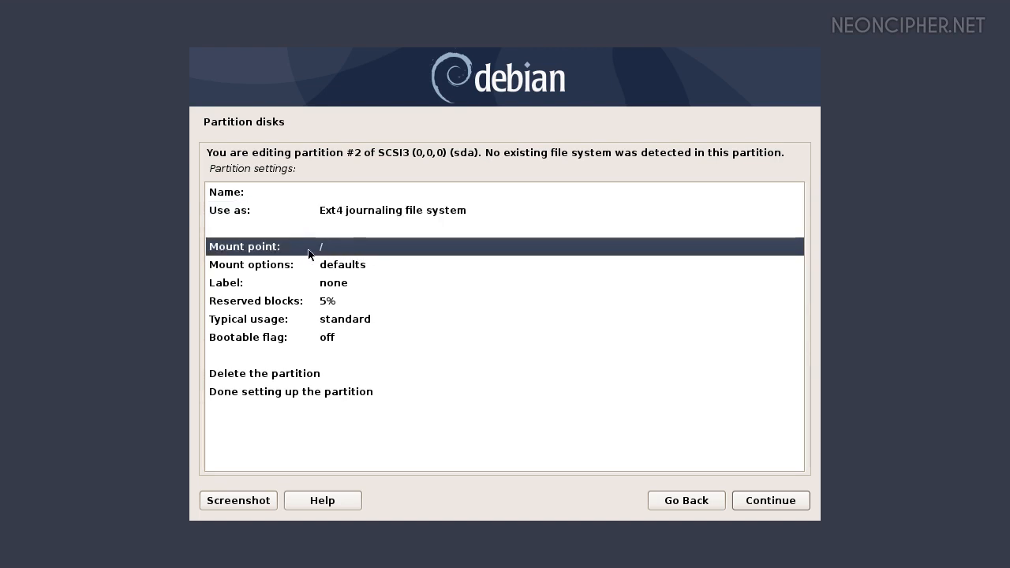
{"action": "mouse_move", "coordinate": [387, 253]}
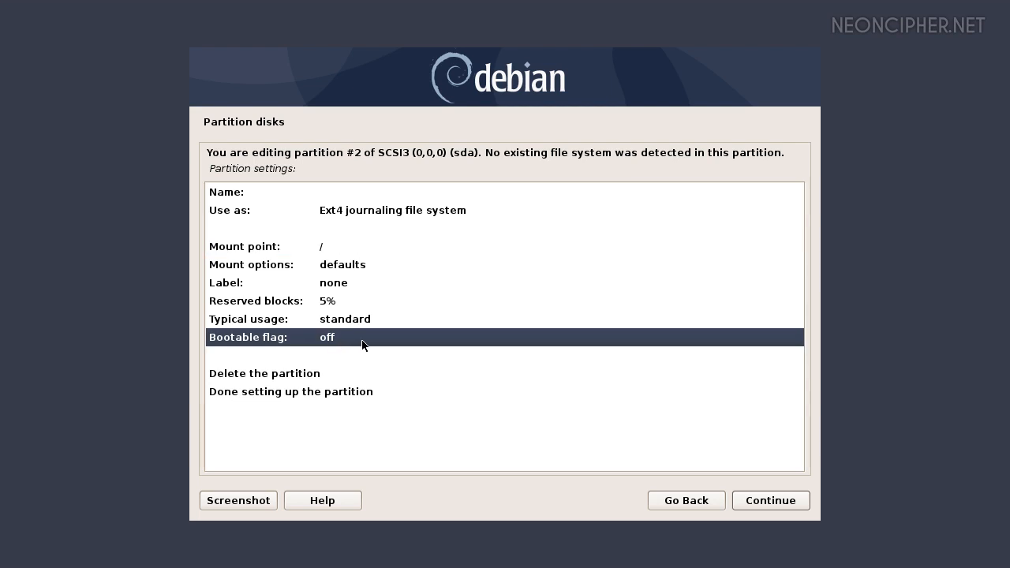
{"action": "mouse_move", "coordinate": [398, 347]}
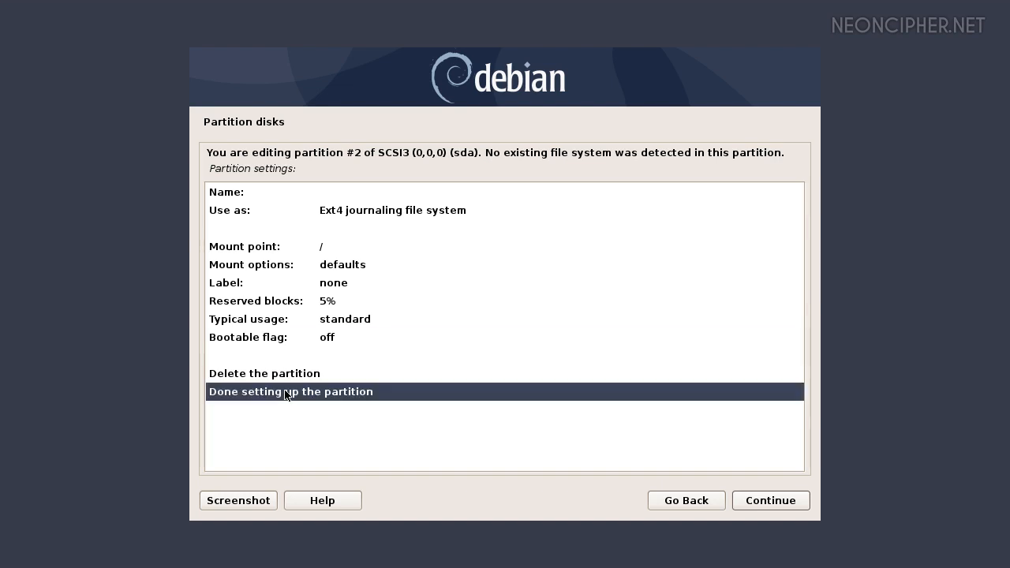
{"action": "mouse_move", "coordinate": [529, 399]}
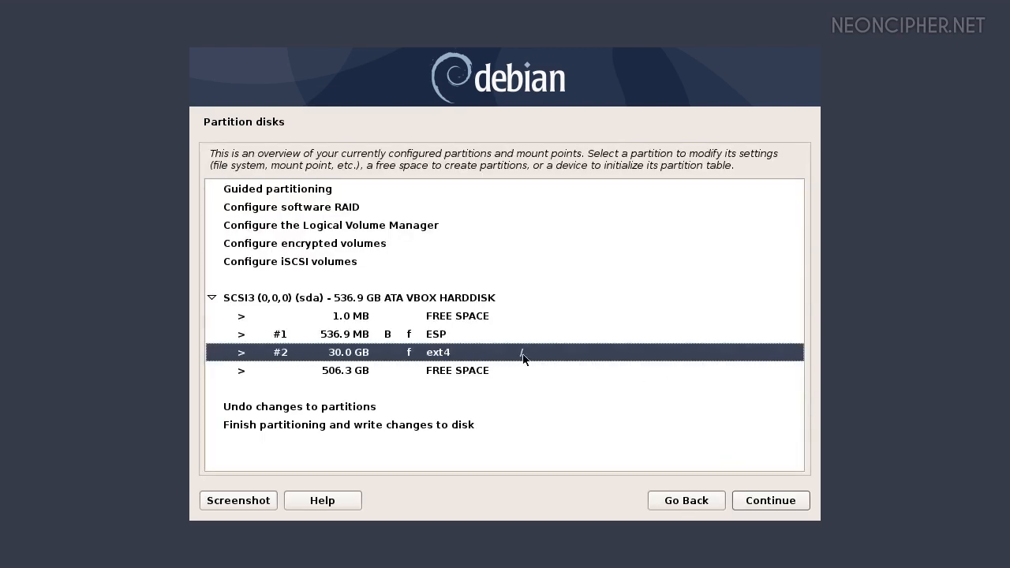
Step: Create a 12 GB partition at the beginning of the 506.3 GB free space used as swap area
{"action": "left_click", "coordinate": [457, 369]}
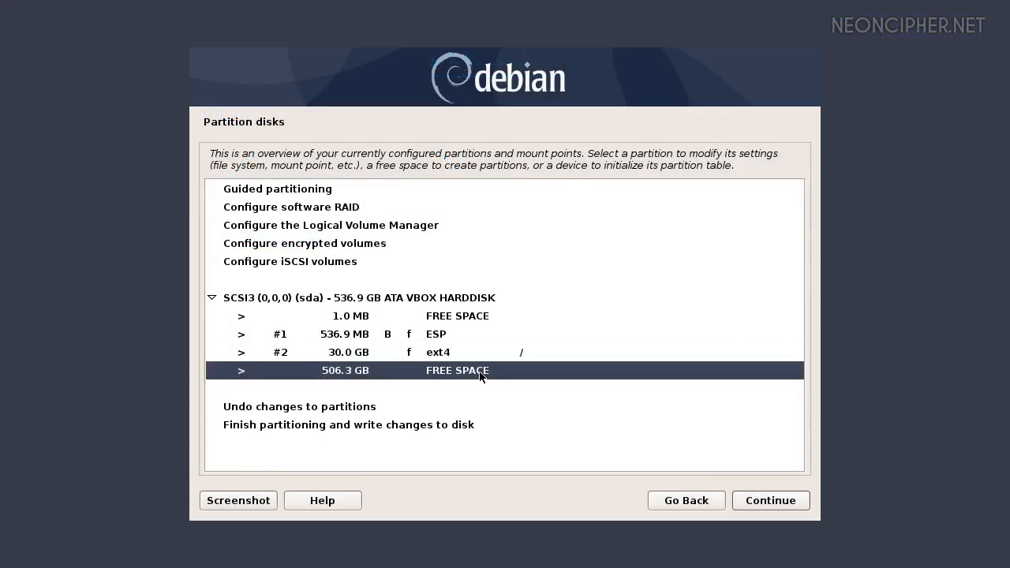
{"action": "left_click", "coordinate": [456, 370]}
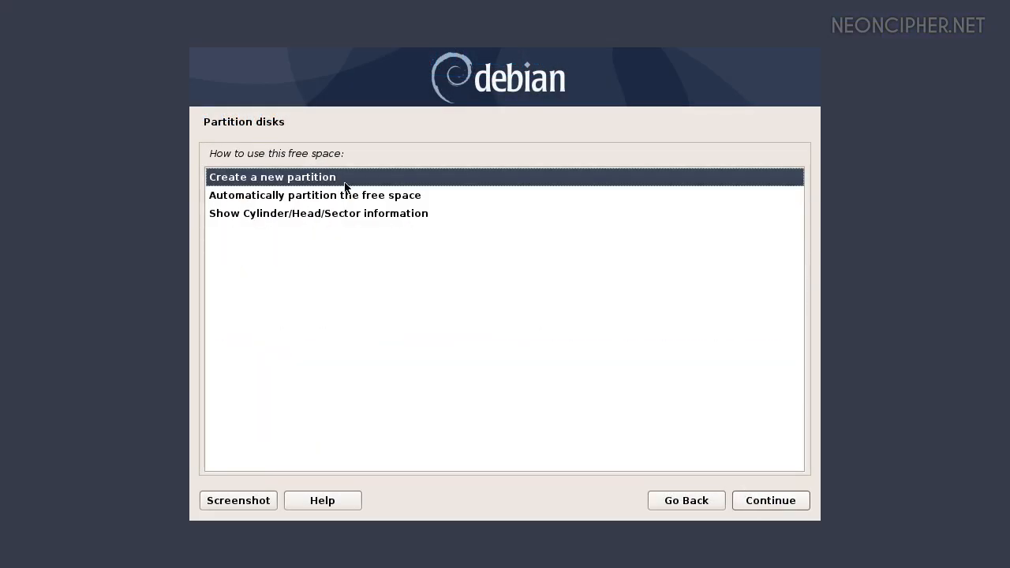
{"action": "left_click", "coordinate": [771, 500]}
{"action": "type", "text": "12"}
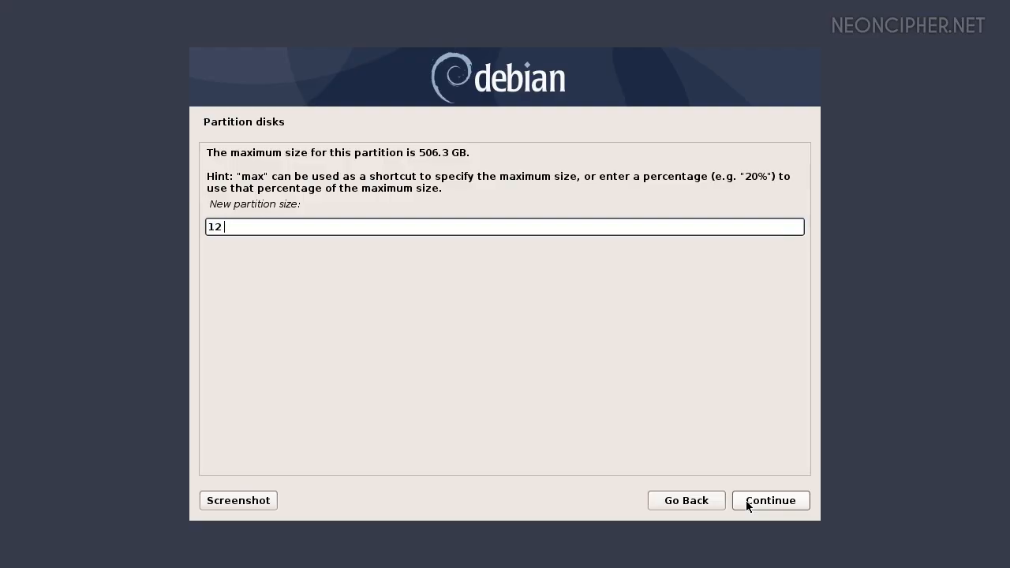
{"action": "type", "text": "GB"}
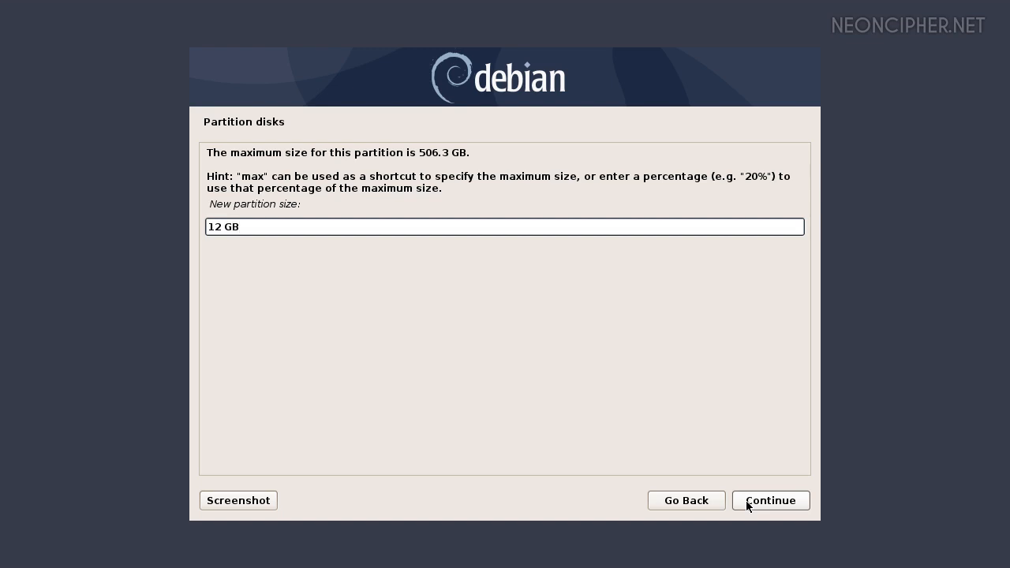
{"action": "left_click", "coordinate": [770, 500]}
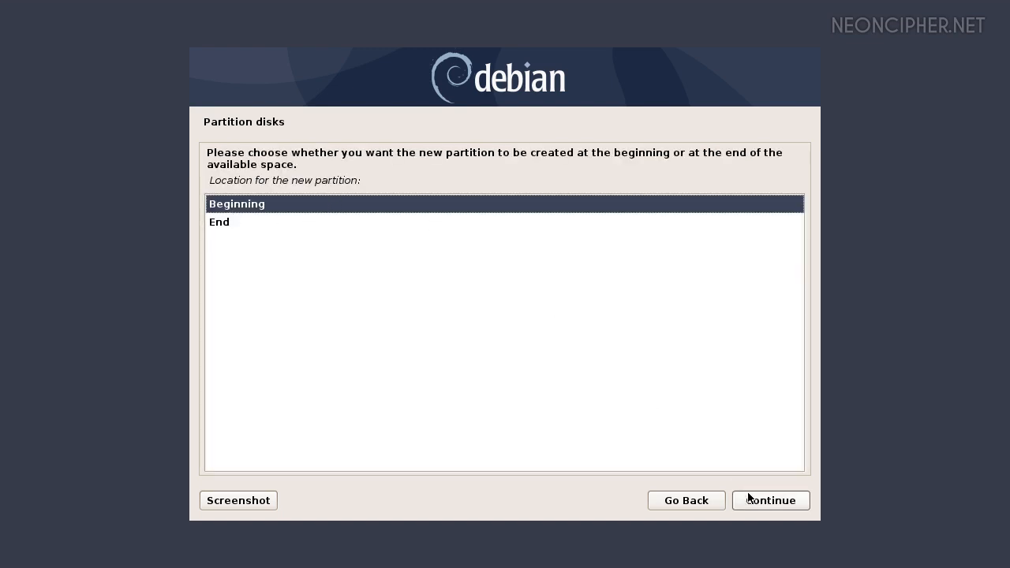
{"action": "left_click", "coordinate": [770, 499]}
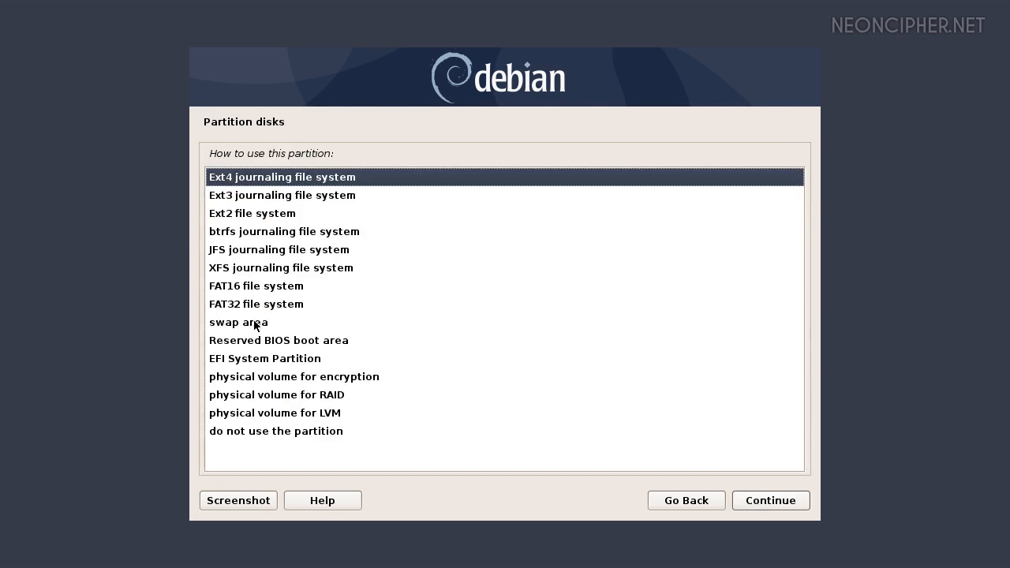
{"action": "left_click", "coordinate": [238, 321]}
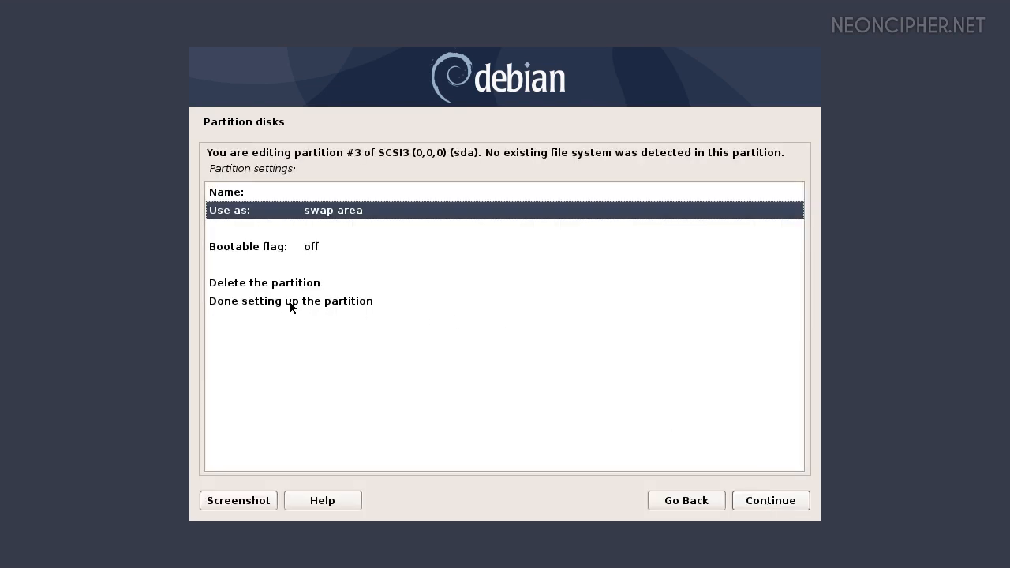
Step: Finish the swap partition and add a max-size 494.3 GB ext4 partition mounted at /home
{"action": "left_click", "coordinate": [290, 300]}
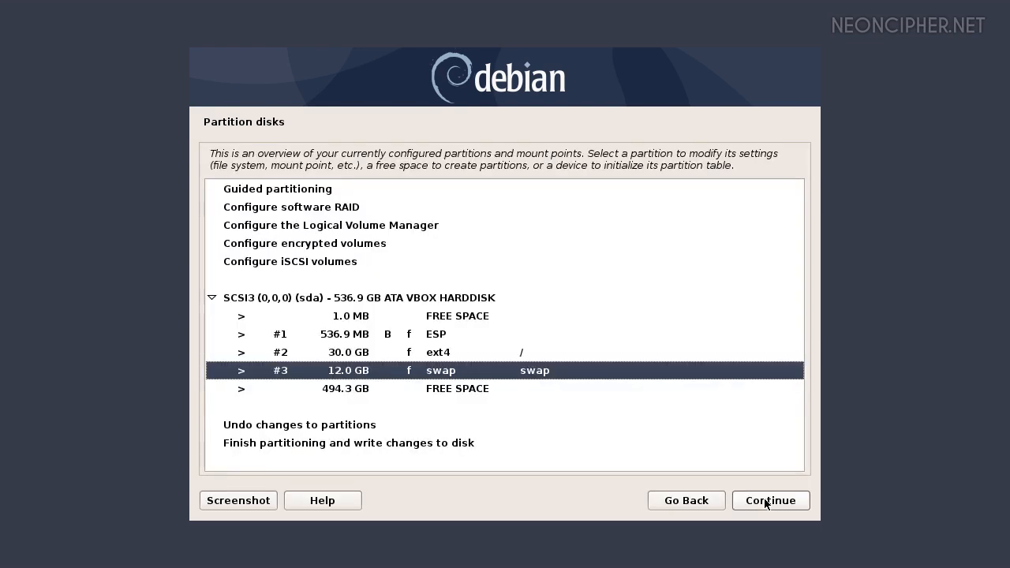
{"action": "mouse_move", "coordinate": [632, 397]}
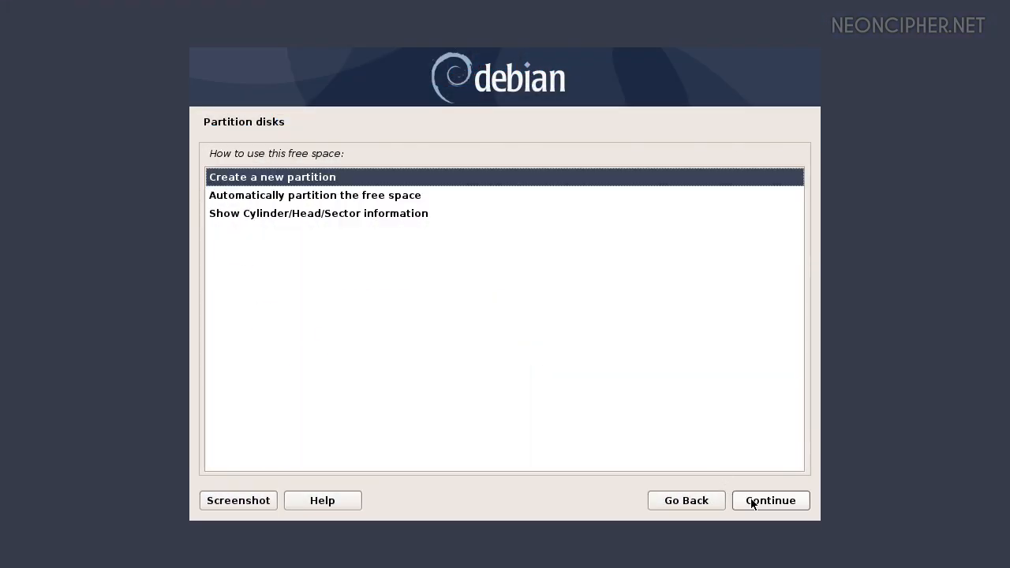
{"action": "mouse_move", "coordinate": [506, 224]}
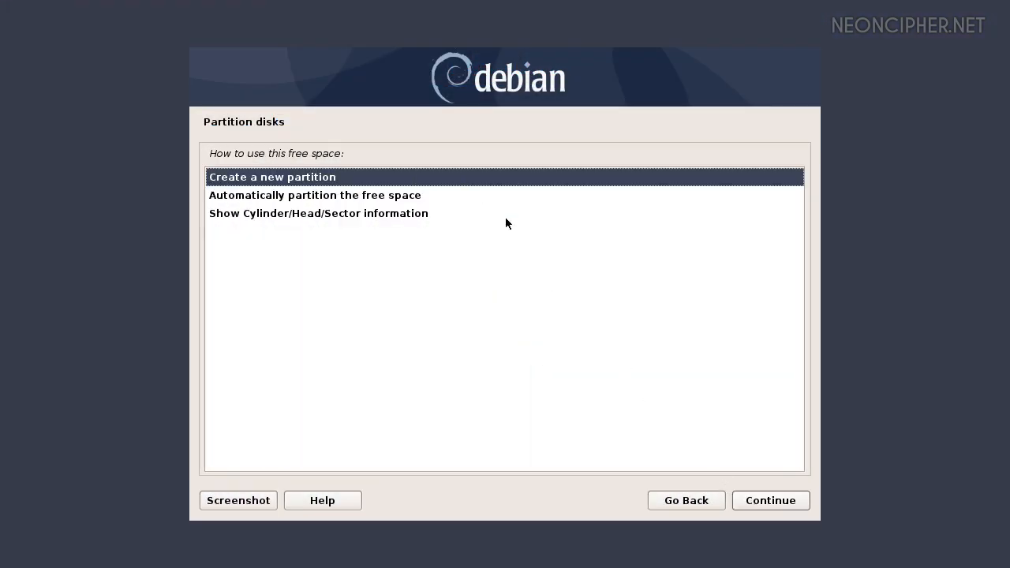
{"action": "left_click", "coordinate": [770, 501]}
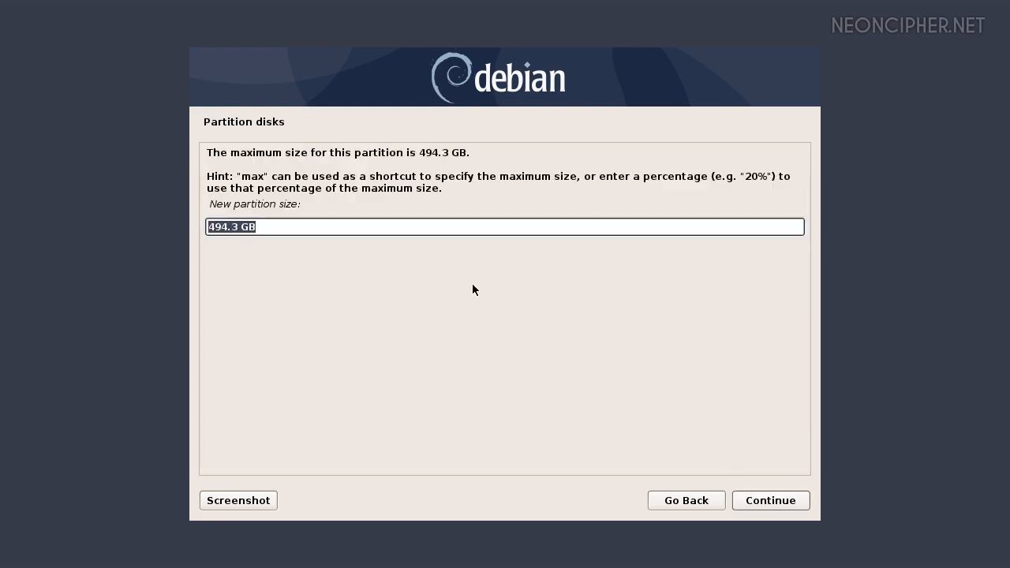
{"action": "mouse_move", "coordinate": [410, 287]}
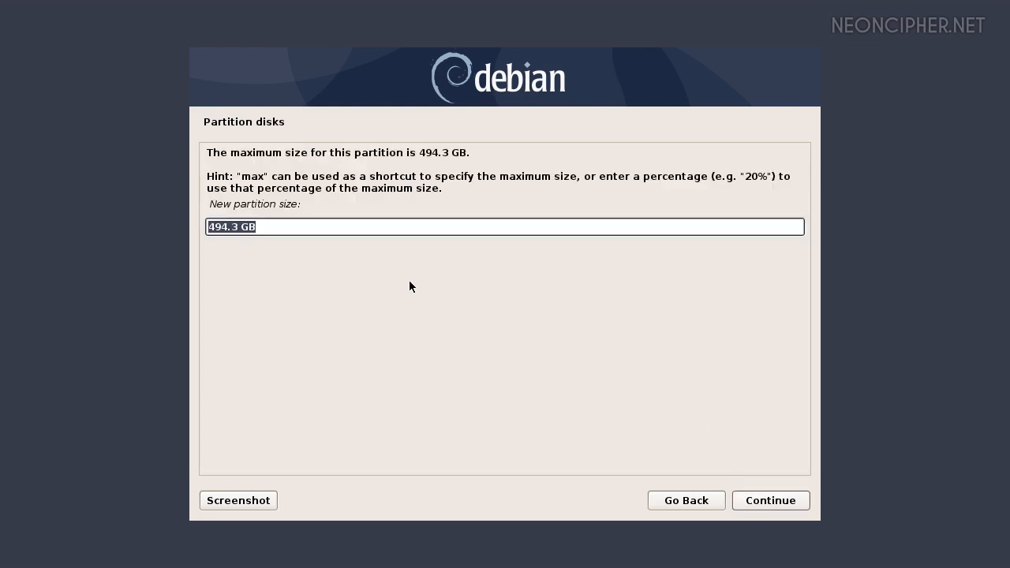
{"action": "type", "text": "max"}
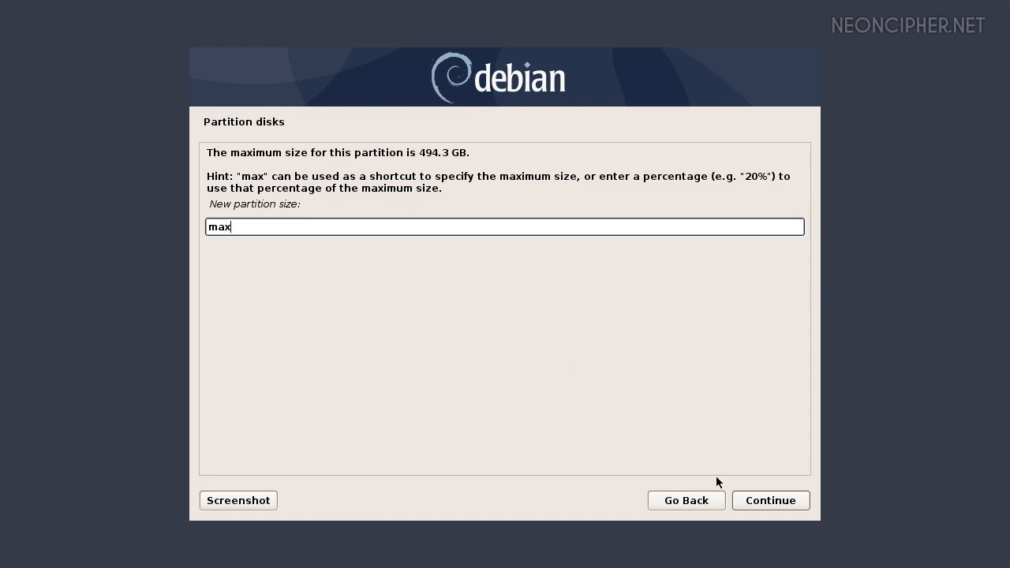
{"action": "left_click", "coordinate": [771, 500]}
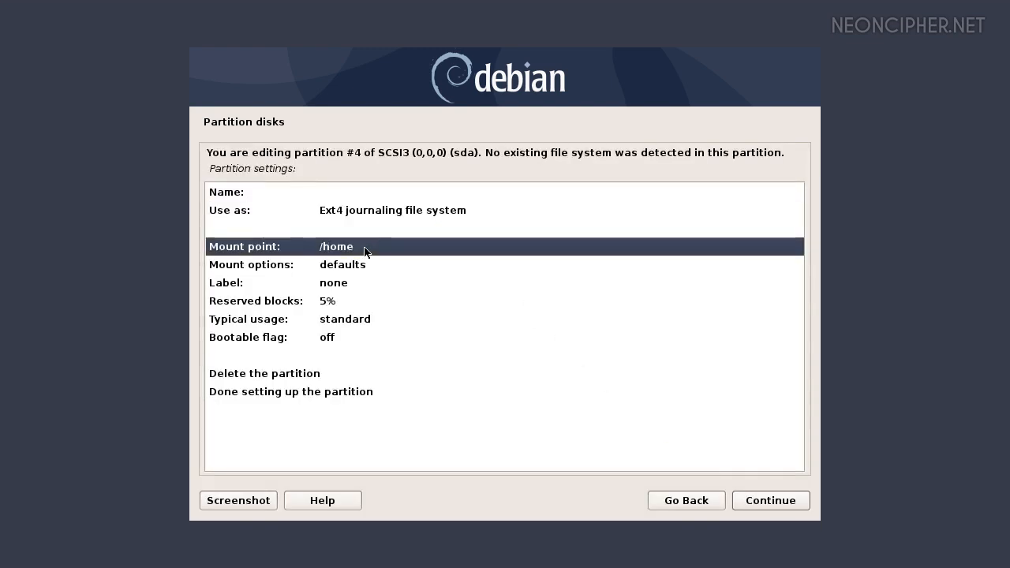
{"action": "mouse_move", "coordinate": [395, 251]}
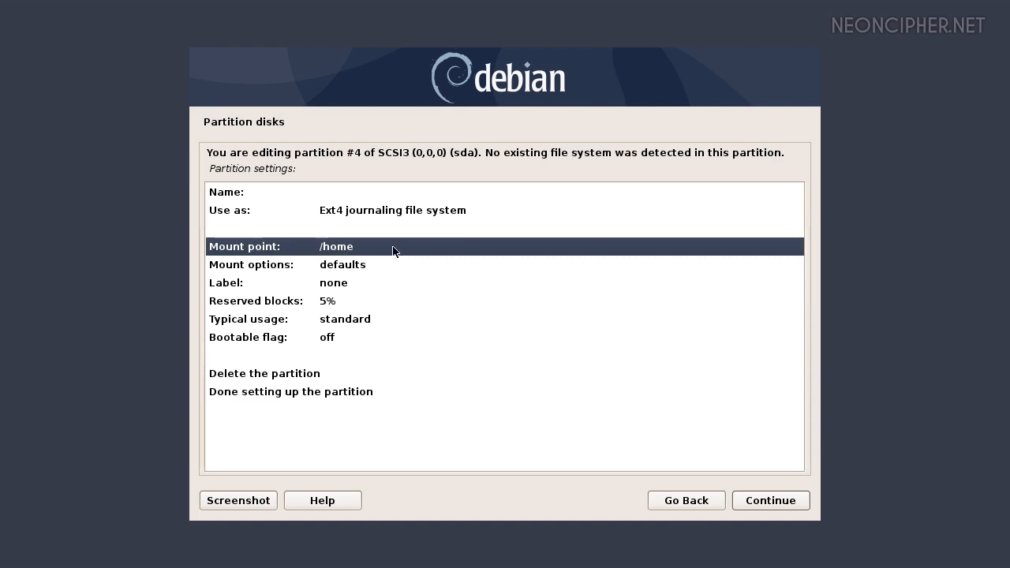
{"action": "left_click", "coordinate": [290, 392]}
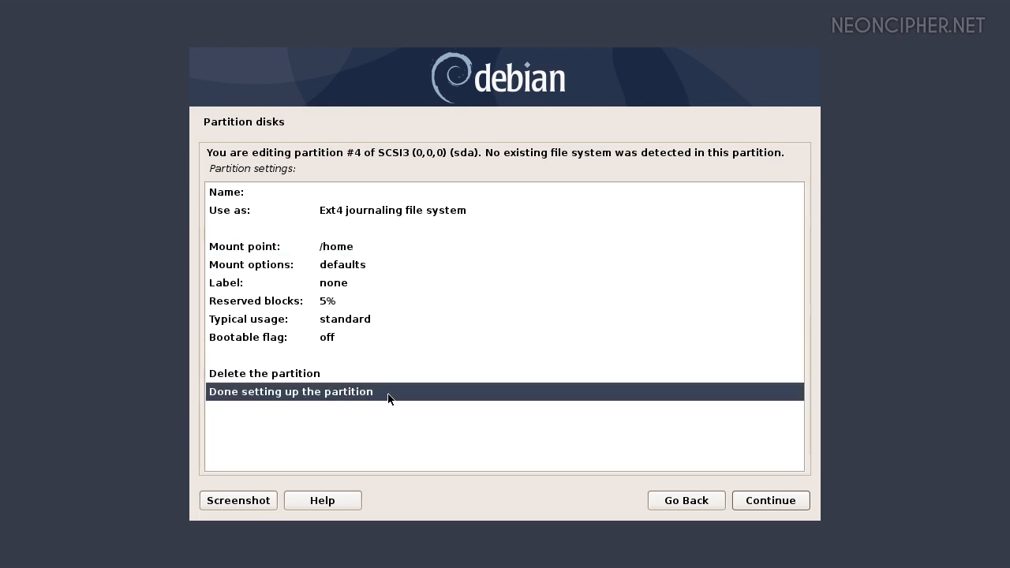
{"action": "left_click", "coordinate": [290, 391]}
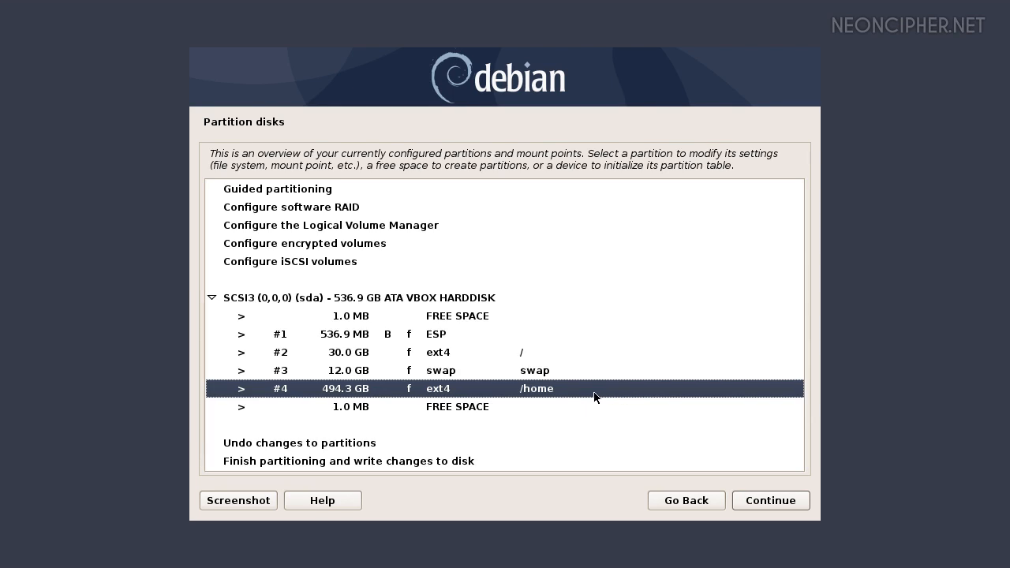
{"action": "mouse_move", "coordinate": [590, 395]}
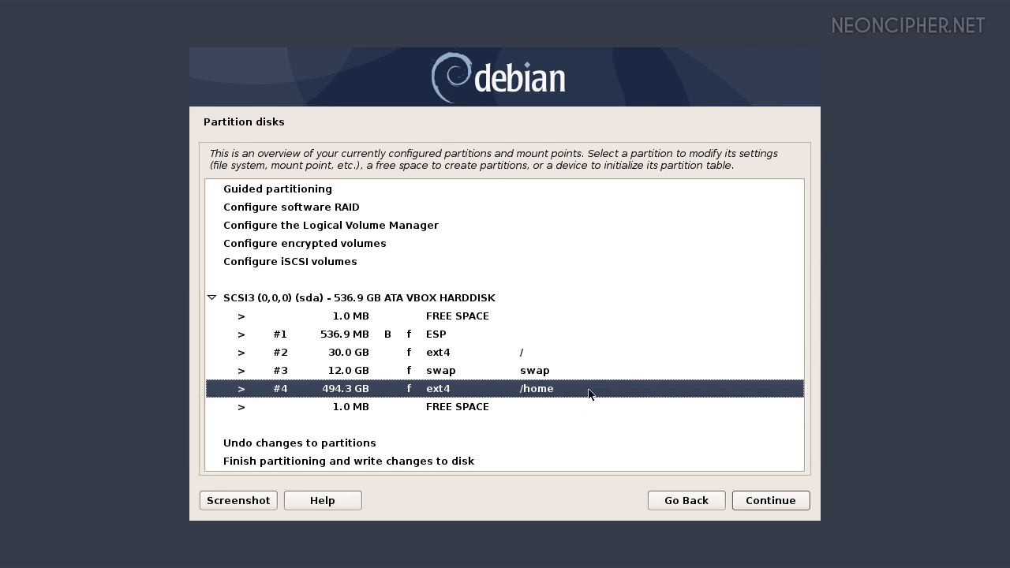
Step: Proceed into manual partitioning and reach the existing disk overview
{"action": "left_click", "coordinate": [770, 501]}
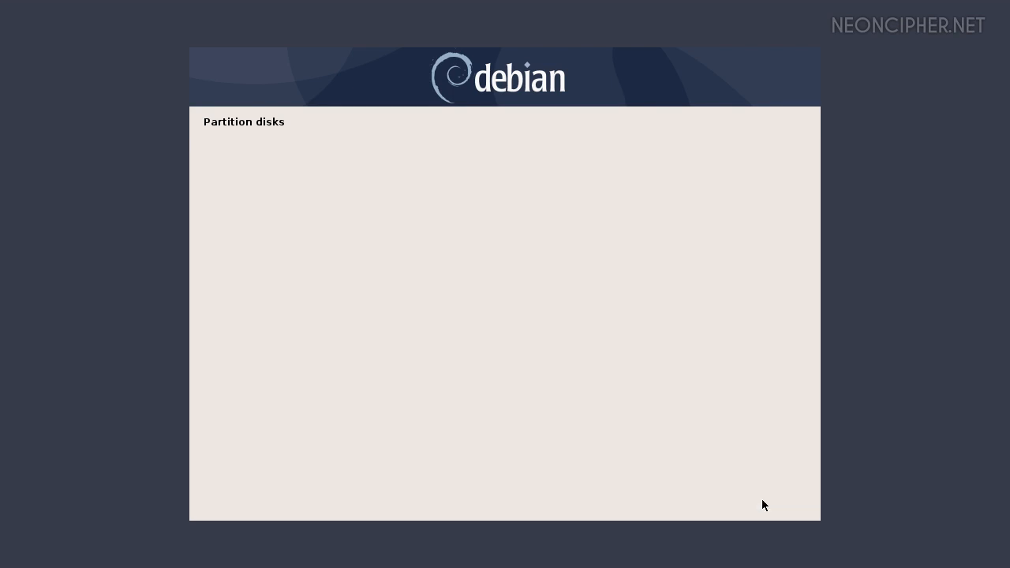
{"action": "left_click", "coordinate": [771, 501]}
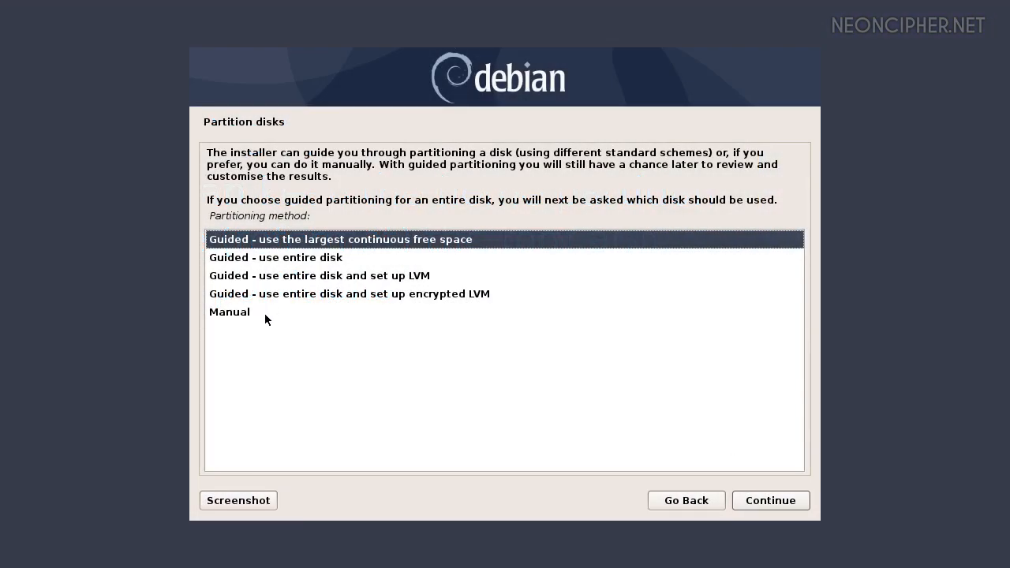
{"action": "left_click", "coordinate": [770, 501]}
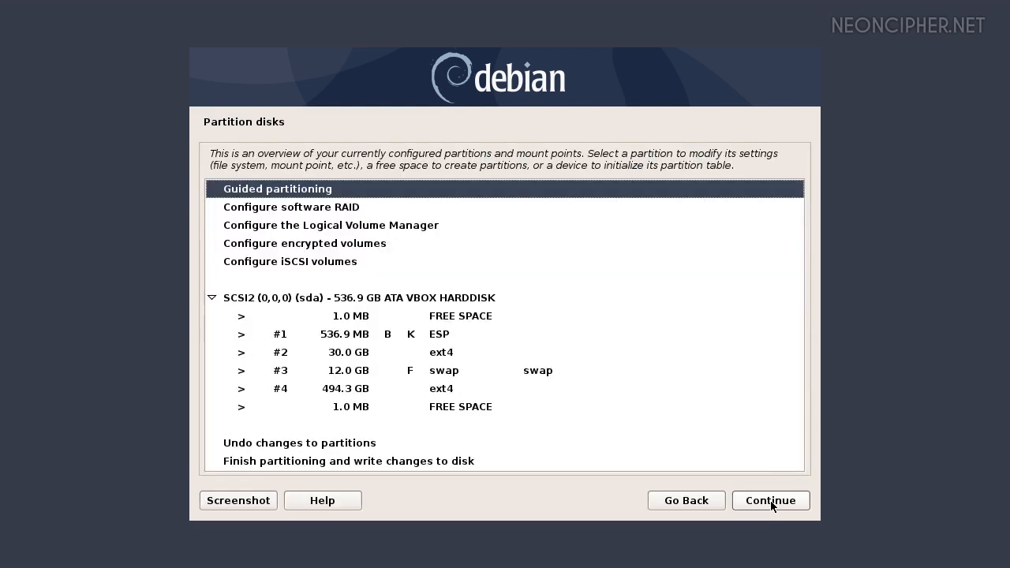
{"action": "mouse_move", "coordinate": [497, 353]}
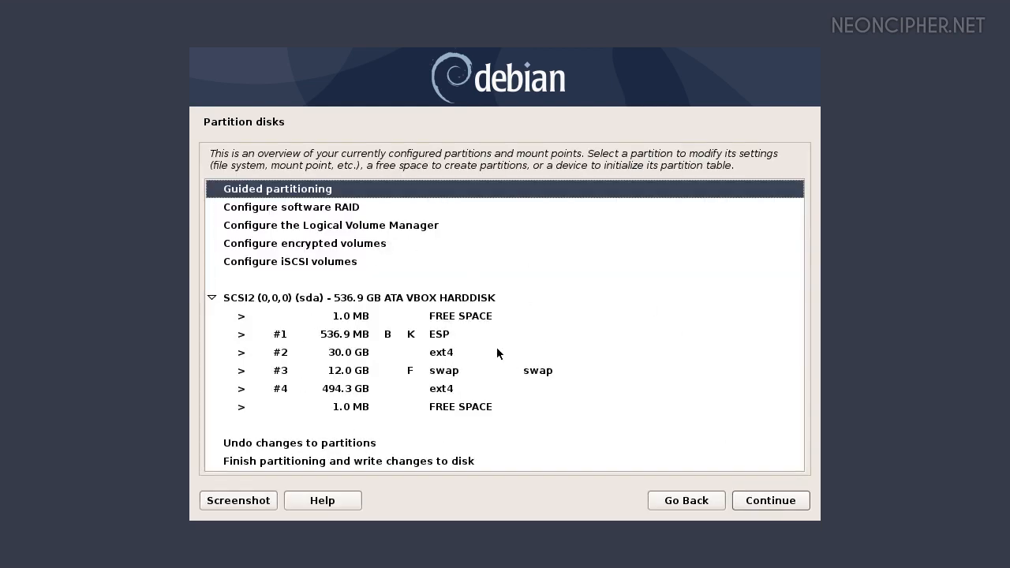
{"action": "left_click", "coordinate": [439, 335]}
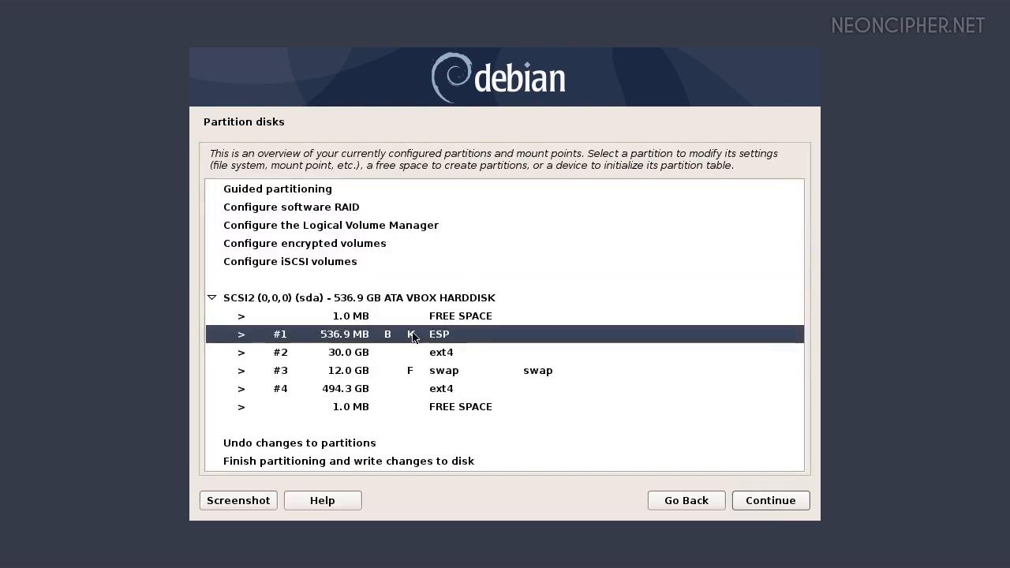
{"action": "mouse_move", "coordinate": [411, 391]}
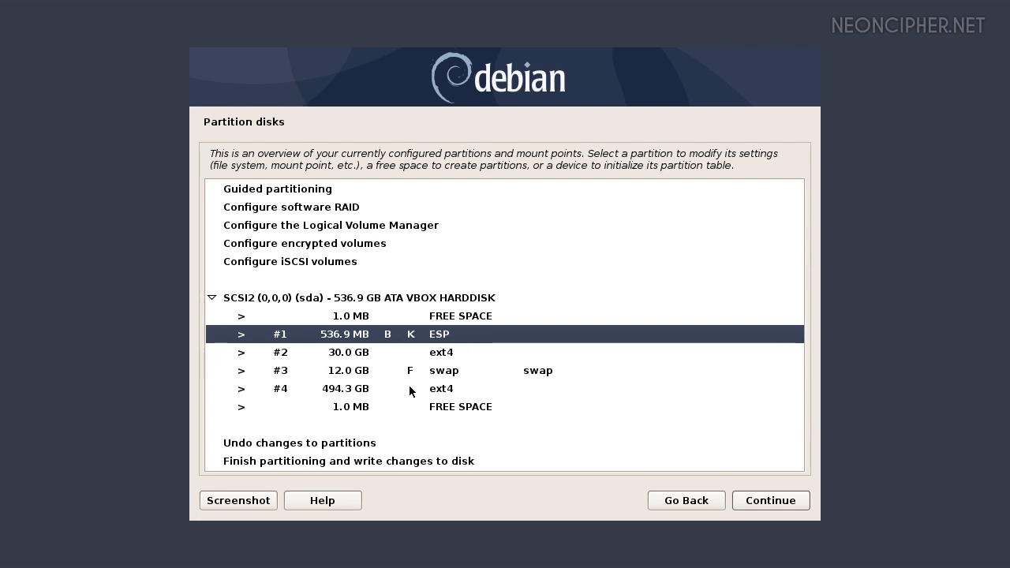
Step: Set the 30 GB partition #2 as ext4 mounted at / and finish editing it
{"action": "left_click", "coordinate": [441, 352]}
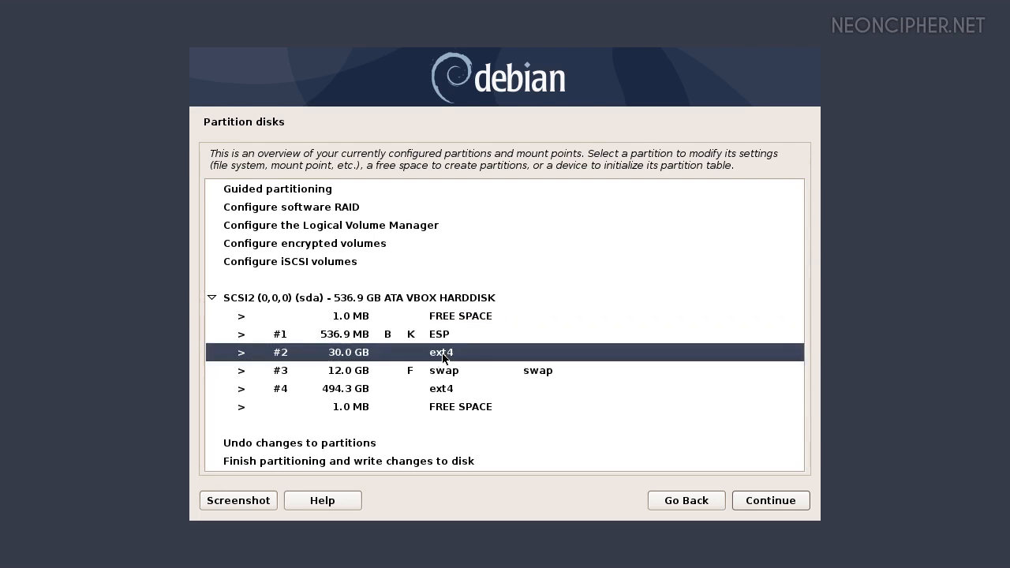
{"action": "mouse_move", "coordinate": [492, 357]}
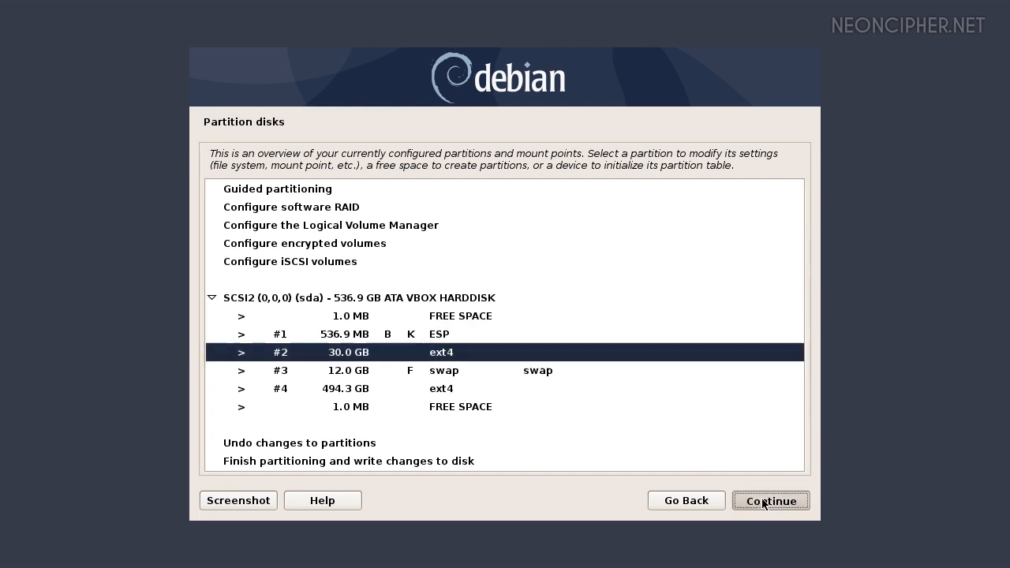
{"action": "left_click", "coordinate": [771, 501]}
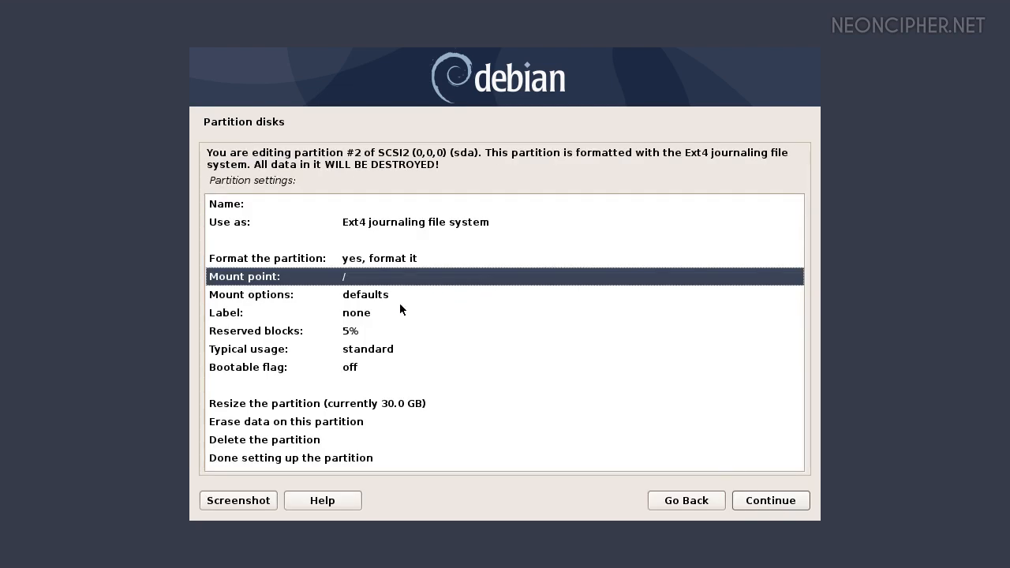
{"action": "mouse_move", "coordinate": [388, 376]}
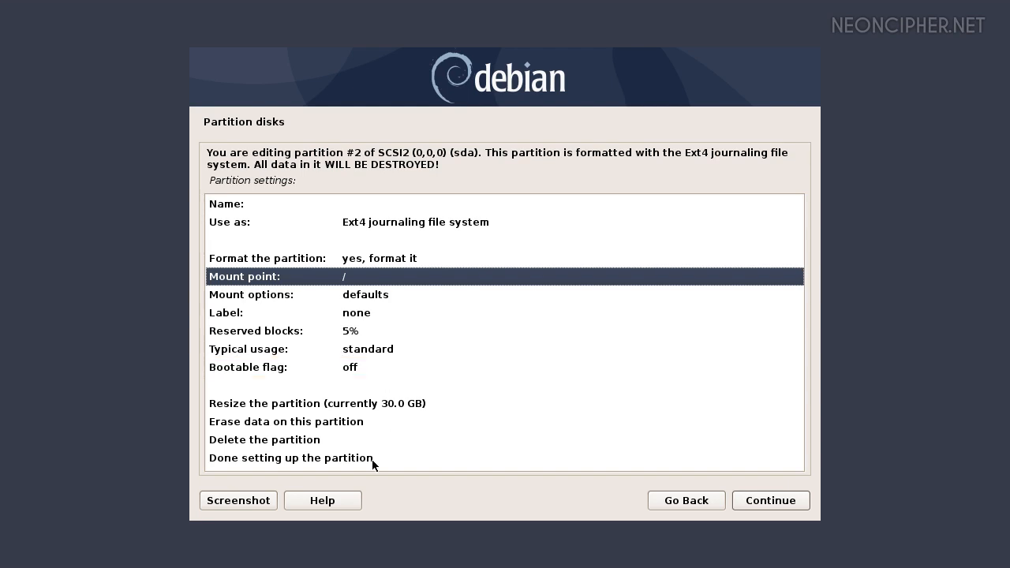
{"action": "left_click", "coordinate": [291, 458]}
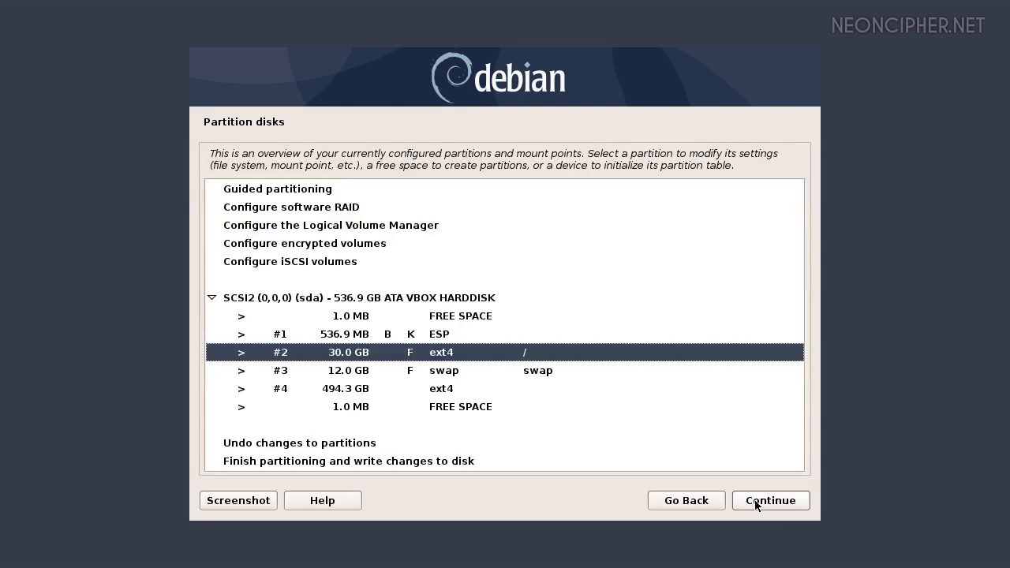
{"action": "mouse_move", "coordinate": [416, 360]}
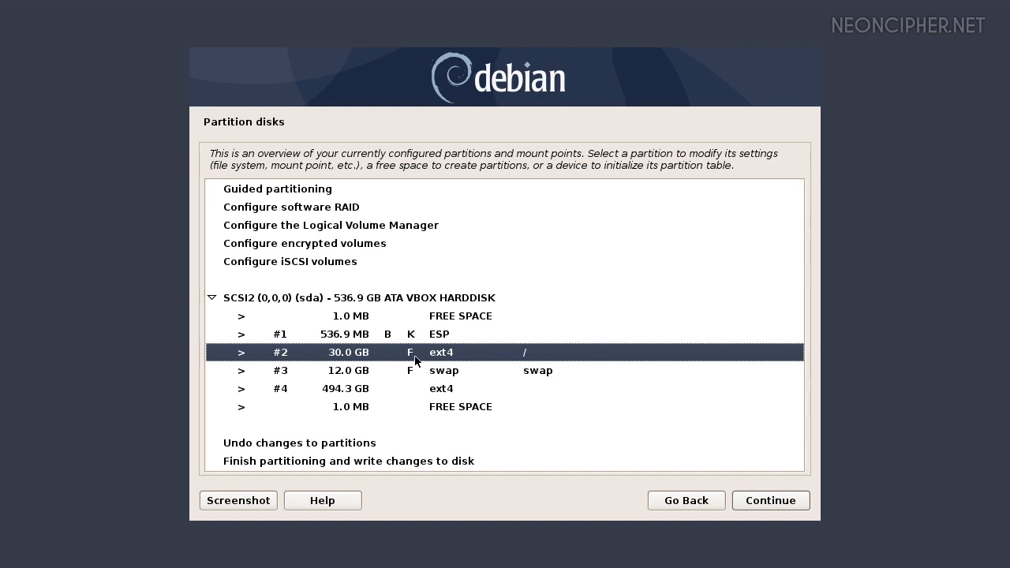
{"action": "mouse_move", "coordinate": [502, 379]}
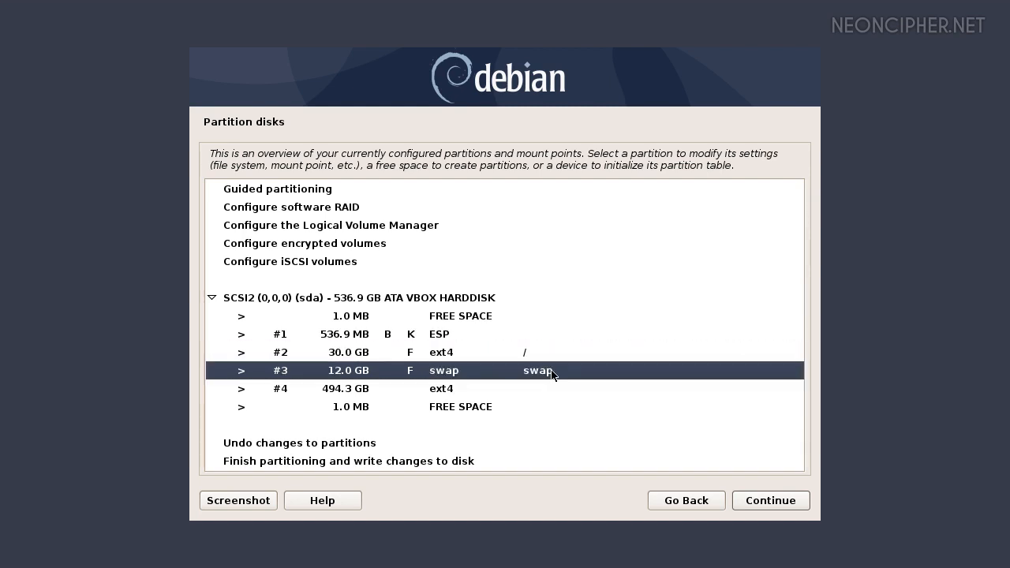
{"action": "mouse_move", "coordinate": [382, 374]}
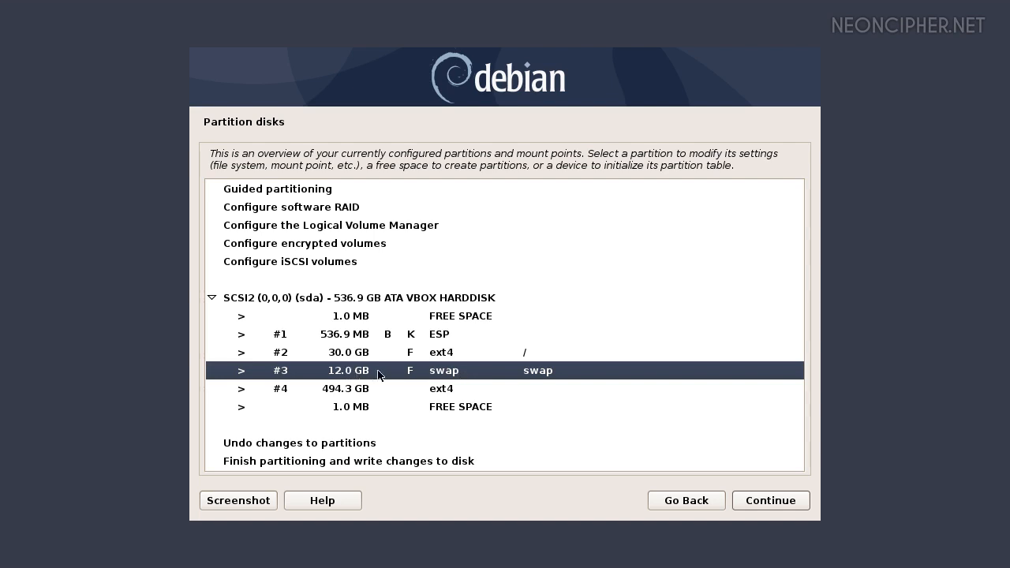
{"action": "mouse_move", "coordinate": [455, 393]}
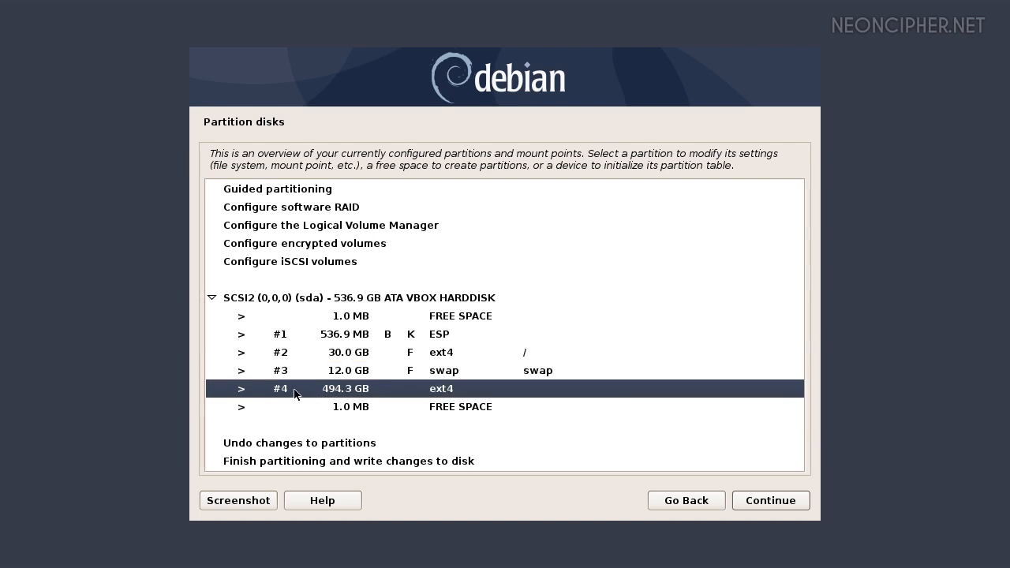
{"action": "mouse_move", "coordinate": [716, 436]}
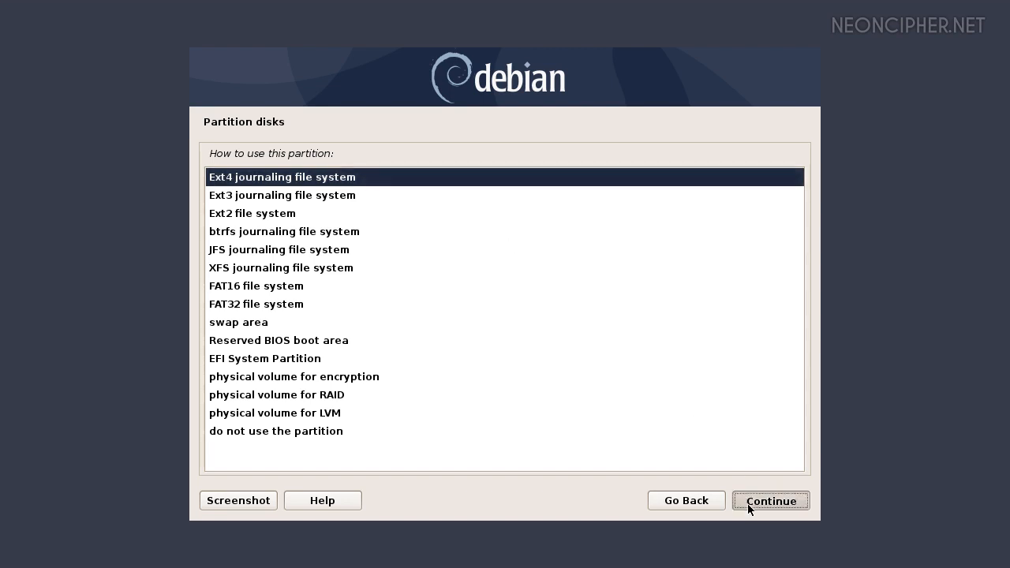
Step: Keep partition #4 as ext4 with existing data and set its mount point to /home
{"action": "left_click", "coordinate": [770, 501]}
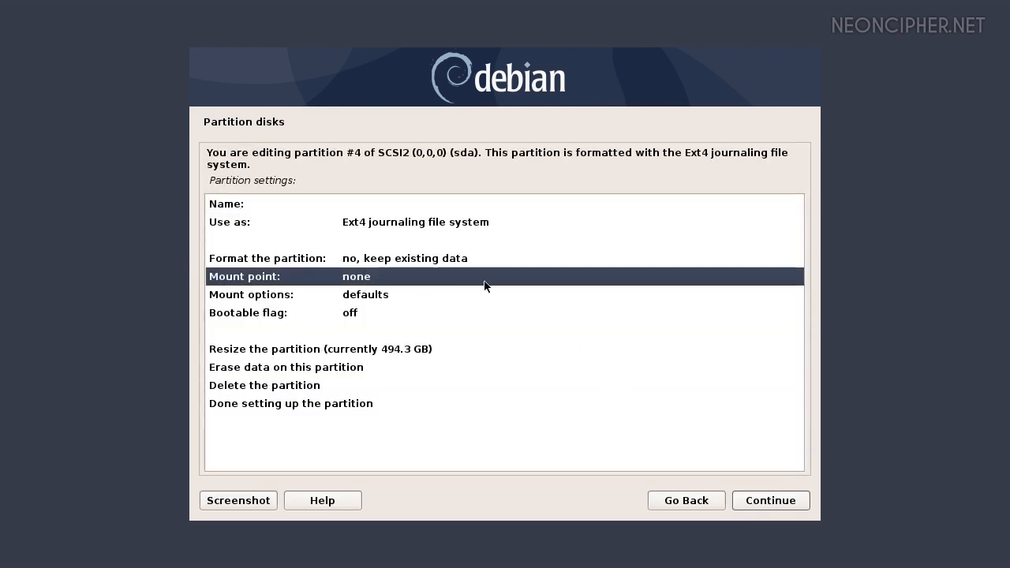
{"action": "left_click", "coordinate": [357, 277]}
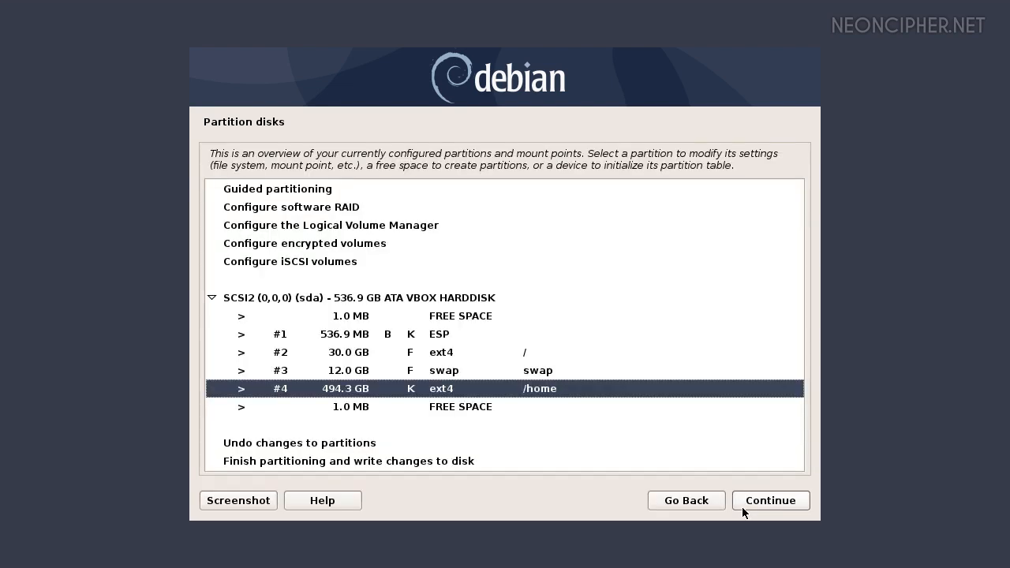
{"action": "mouse_move", "coordinate": [565, 398]}
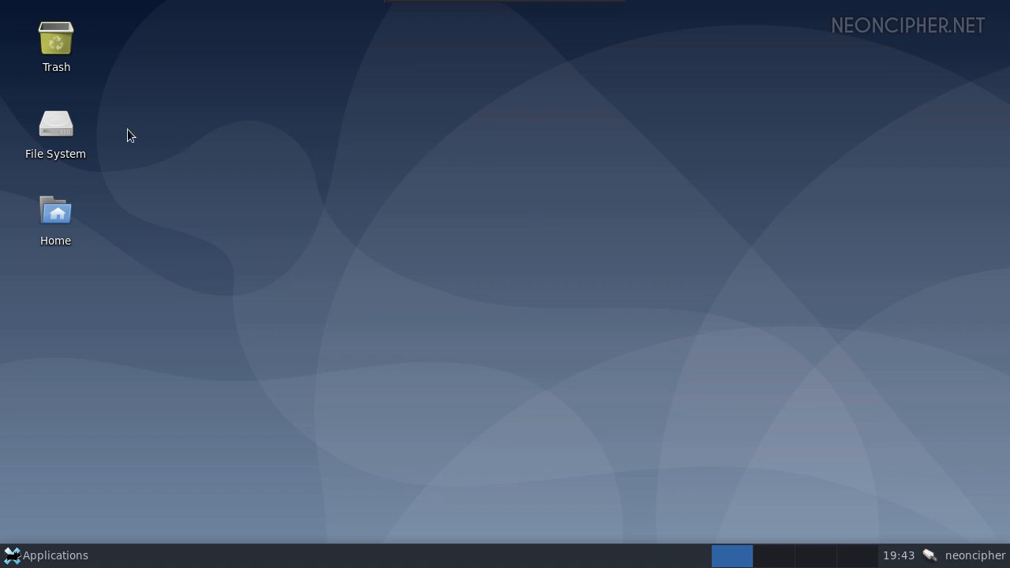
Step: Browse File System > home > user folder in Thunar and show its hidden files
{"action": "double_click", "coordinate": [55, 124]}
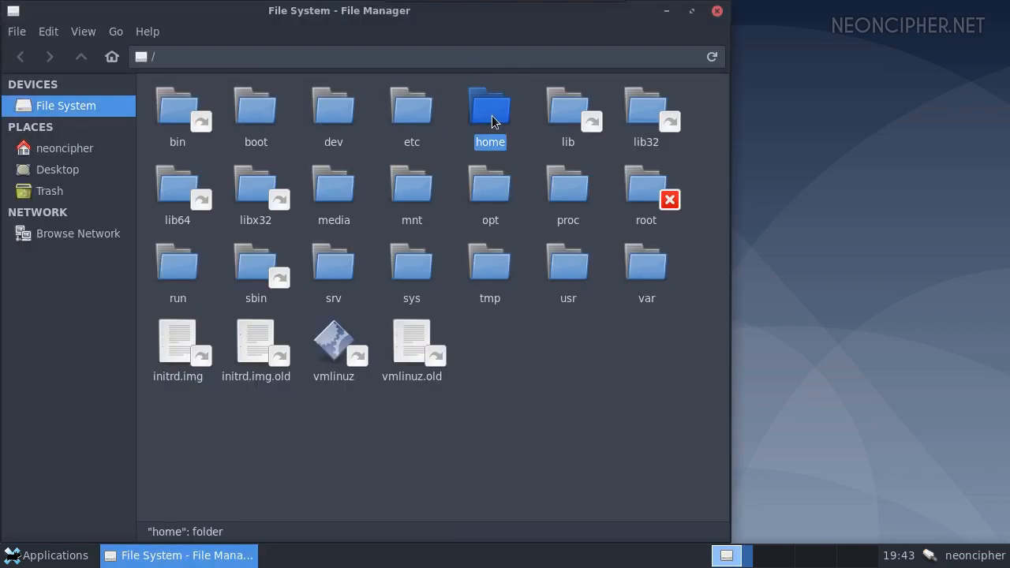
{"action": "double_click", "coordinate": [489, 107]}
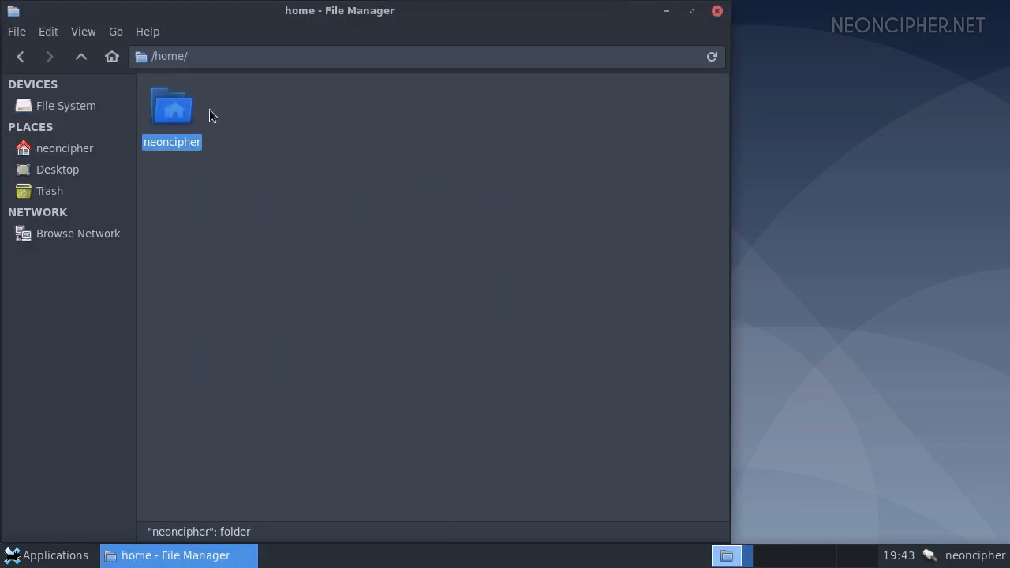
{"action": "double_click", "coordinate": [172, 110]}
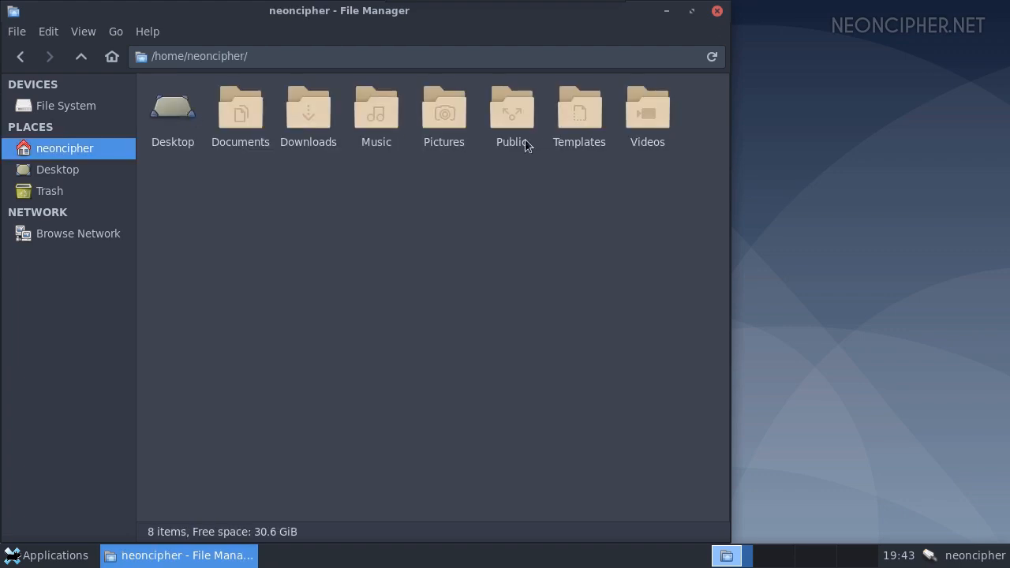
{"action": "left_click", "coordinate": [82, 32]}
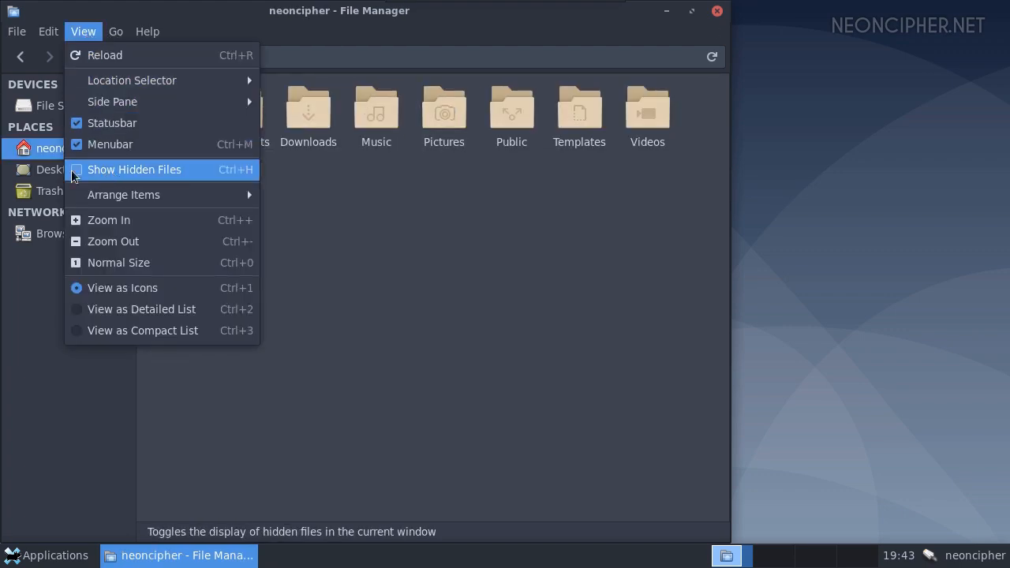
{"action": "left_click", "coordinate": [135, 169]}
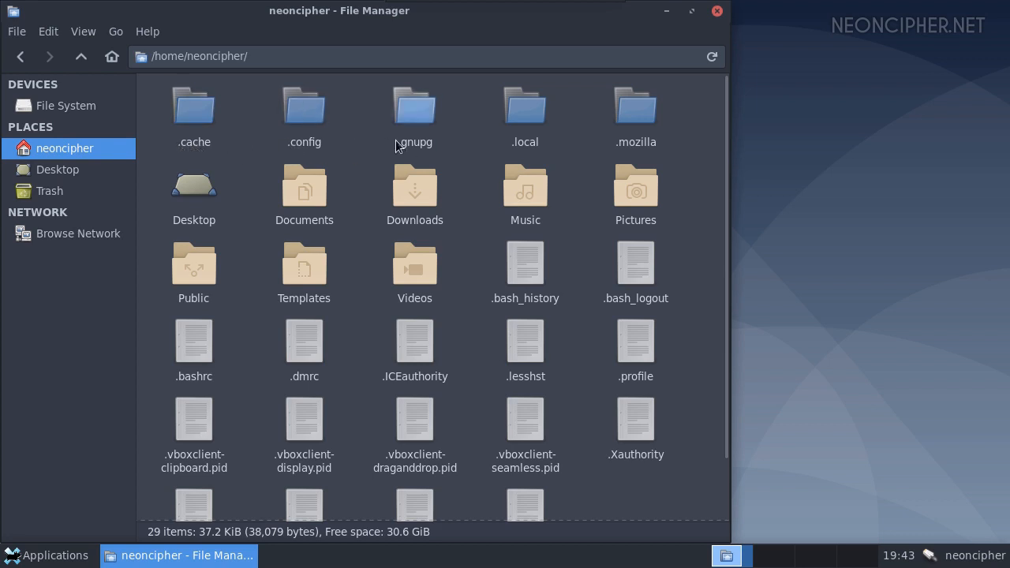
{"action": "mouse_move", "coordinate": [328, 372]}
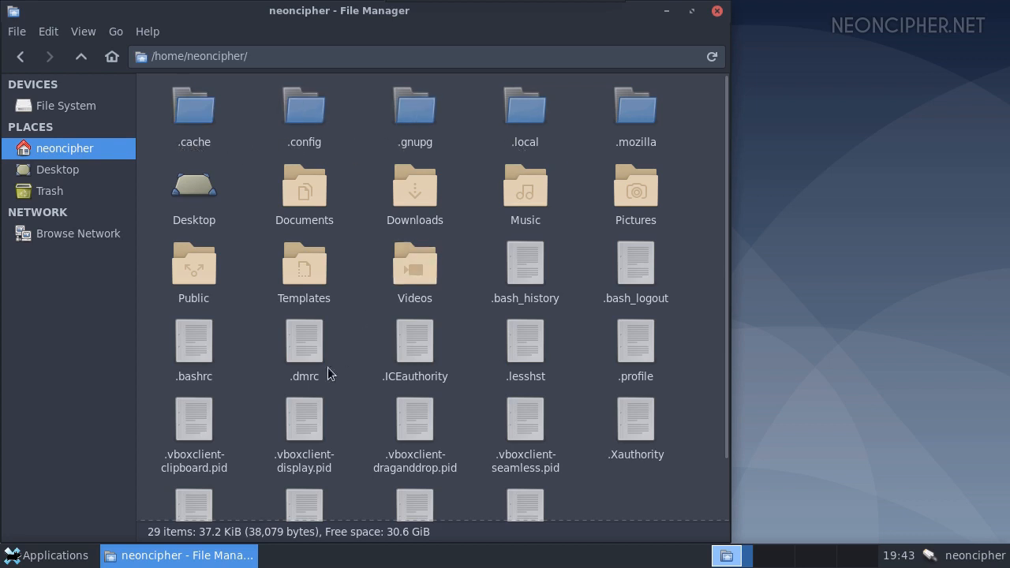
{"action": "left_click", "coordinate": [44, 555]}
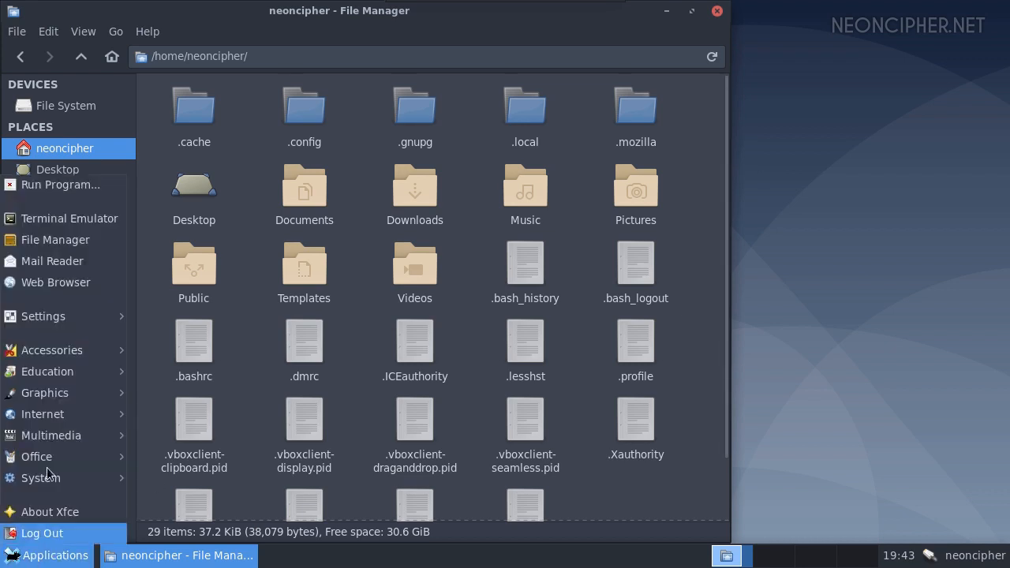
Step: Run 'sudo rm -vr .*' in a terminal to delete the dotfiles, check Thunar, then close it
{"action": "left_click", "coordinate": [69, 218]}
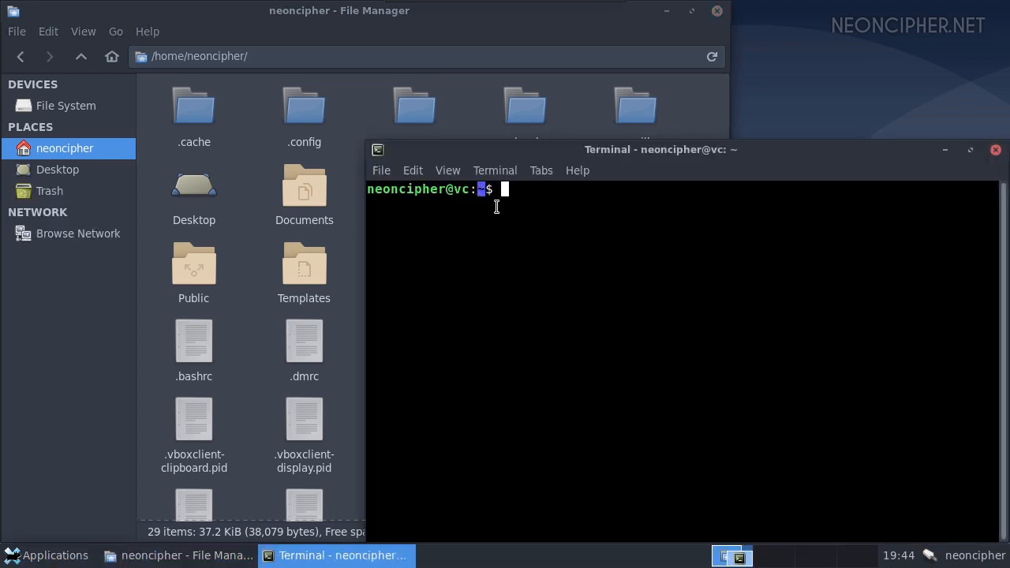
{"action": "type", "text": "sudo rm -vr"}
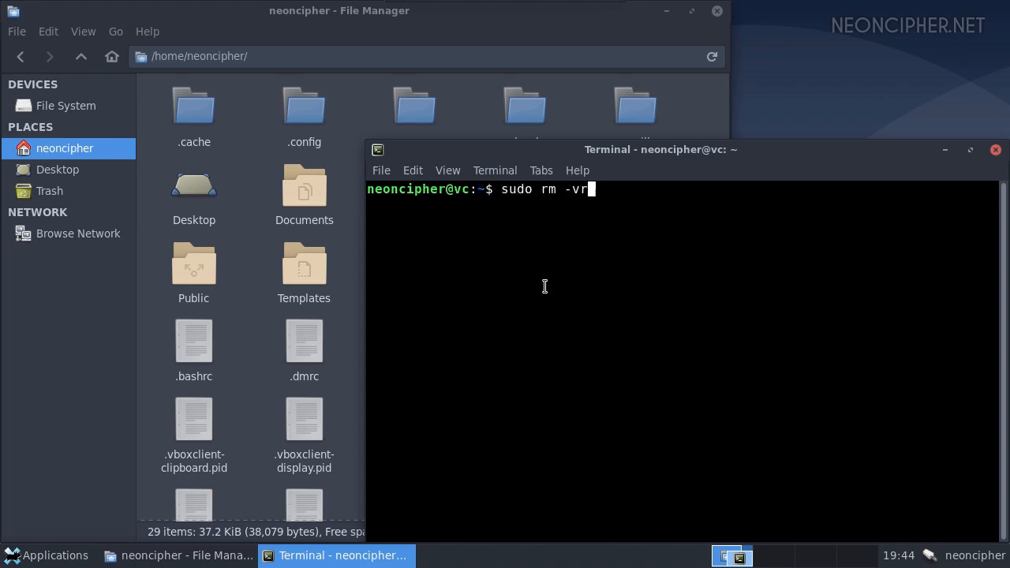
{"action": "key", "text": "Return"}
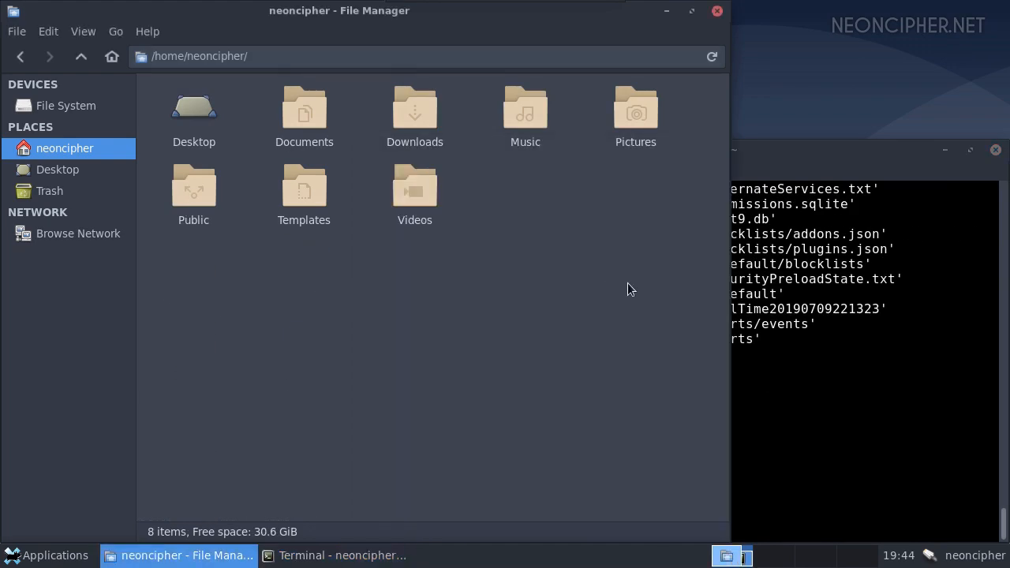
{"action": "left_click", "coordinate": [341, 555]}
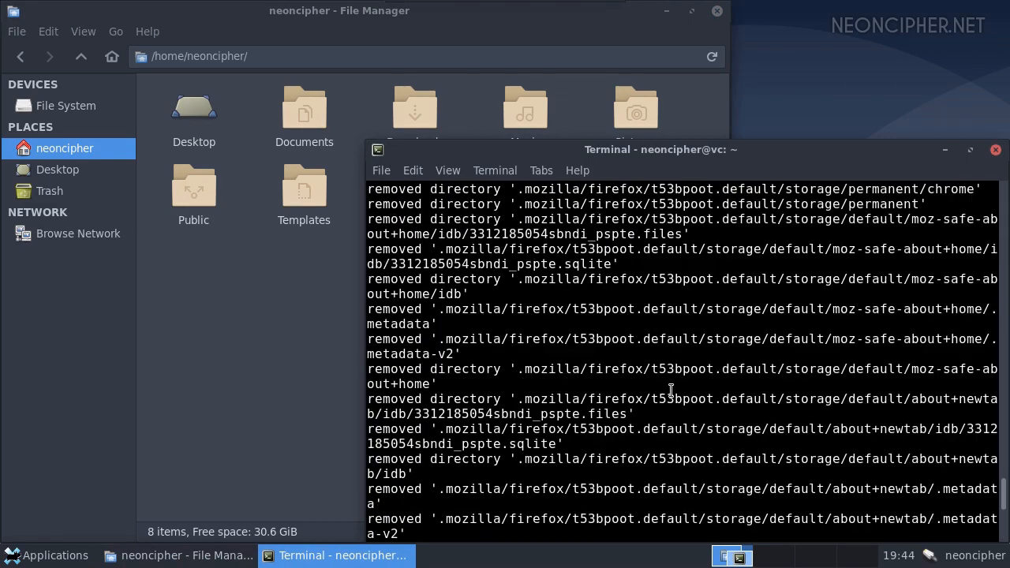
{"action": "scroll", "scroll_direction": "down", "scroll_amount": 3}
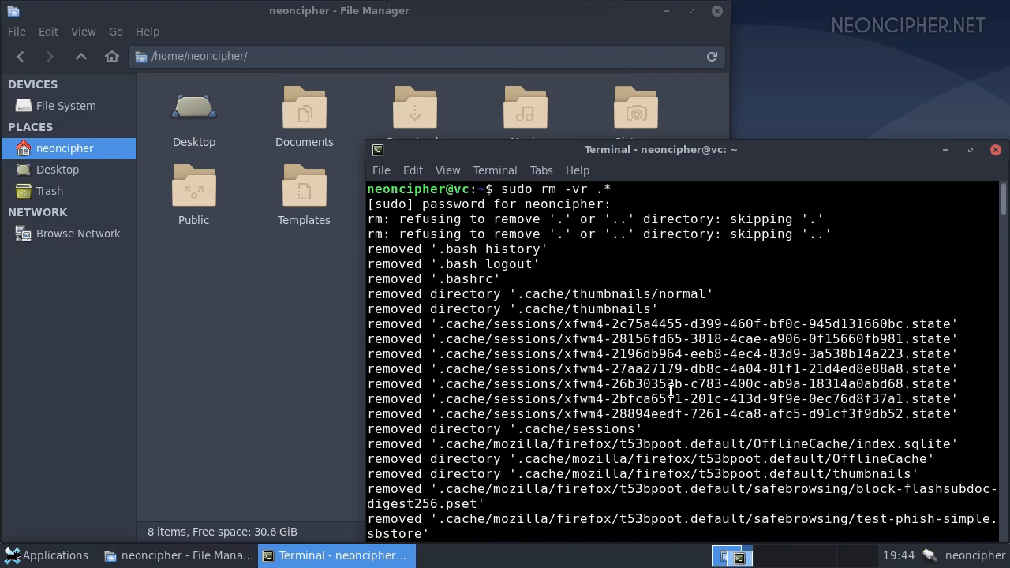
{"action": "left_click", "coordinate": [995, 150]}
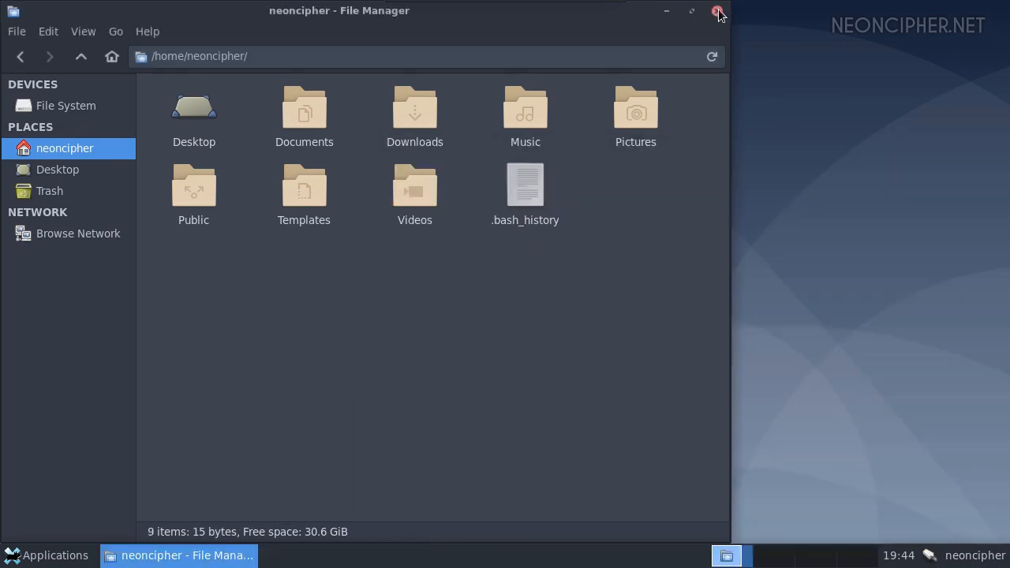